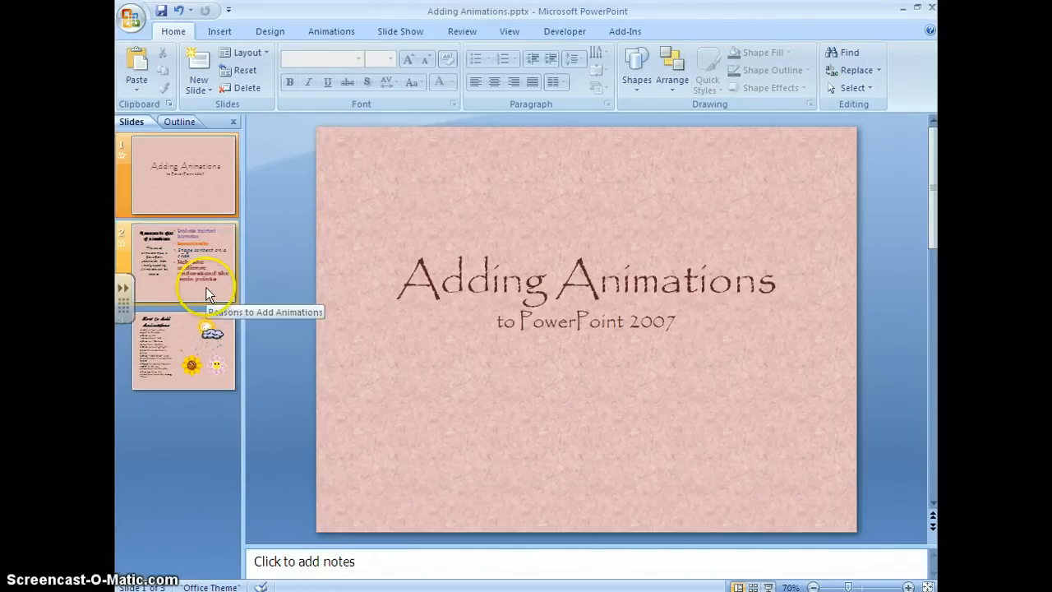
- Open slide 2, 'Reasons to Add Animations', from the Slides pane
click(183, 263)
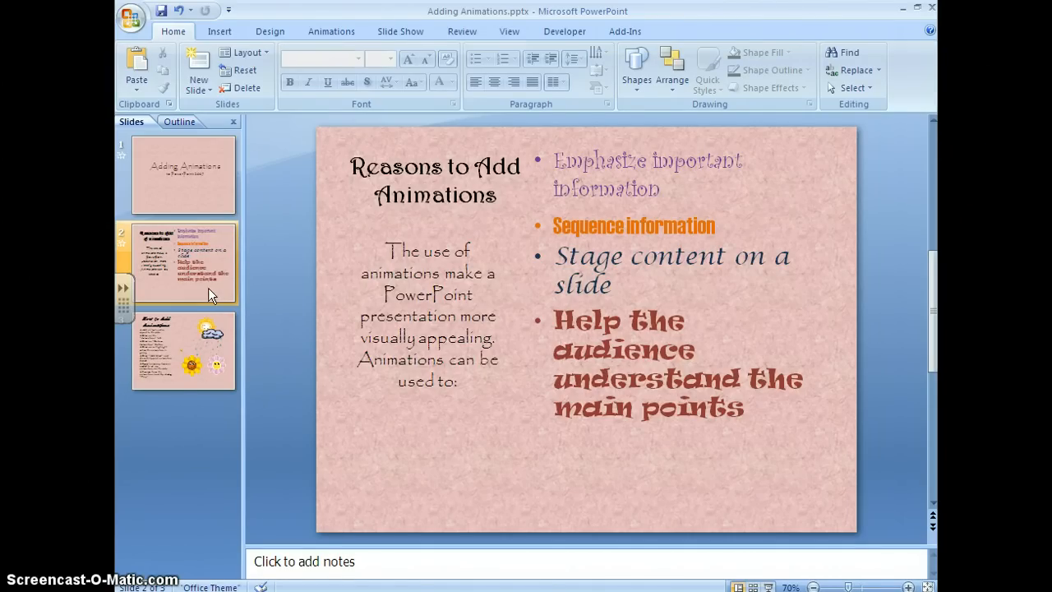
- Select the slide 3 thumbnail, 'How to Add Animations', with its sun, cloud, rain and flowers
click(182, 351)
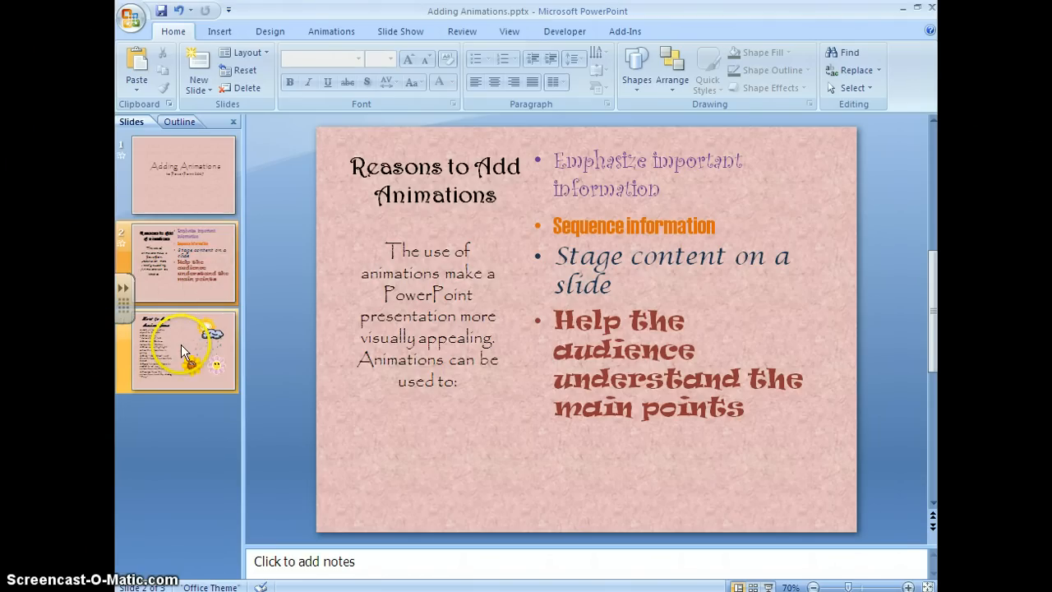
click(183, 350)
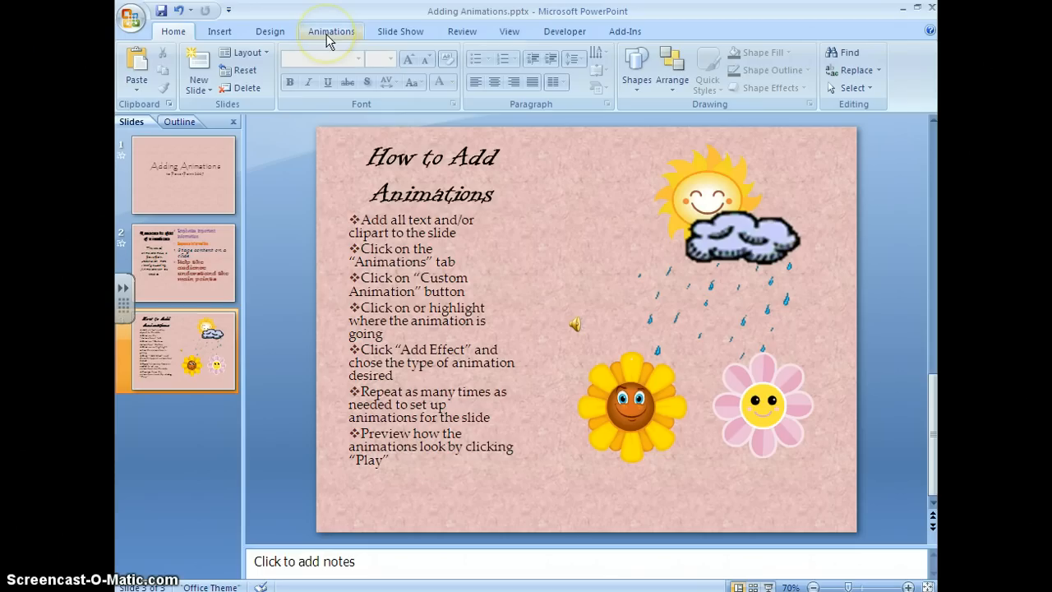
- Open the Custom Animation pane and select slide 3's step-list text box
click(330, 31)
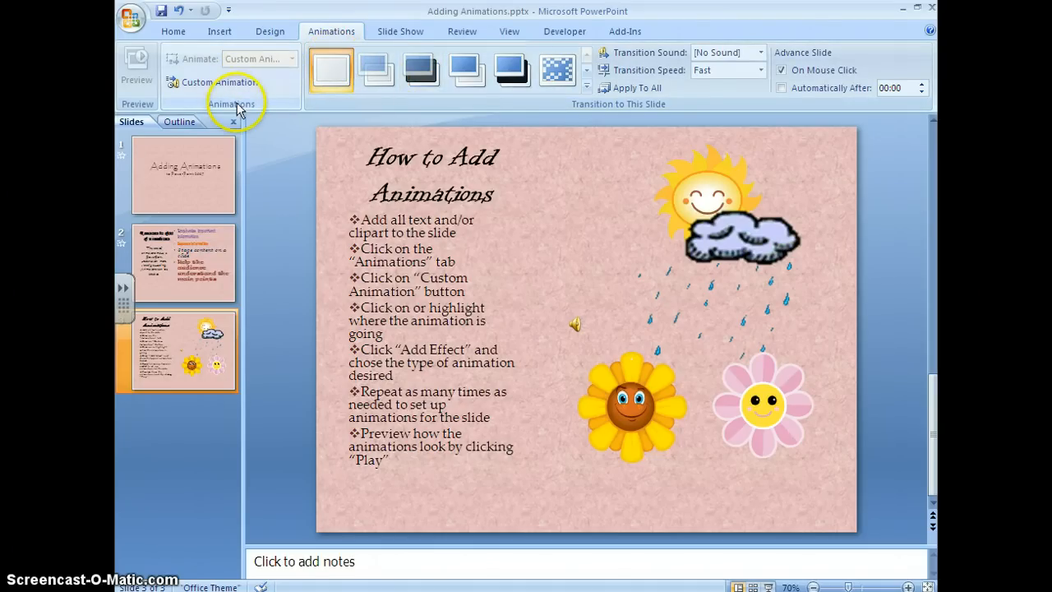
mouse_move(218, 81)
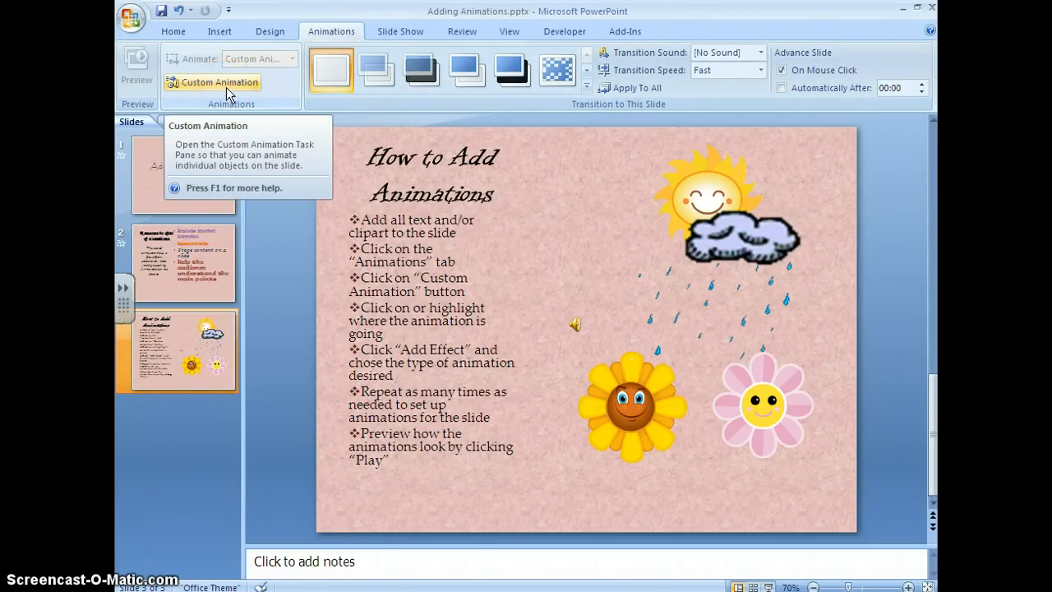
click(218, 81)
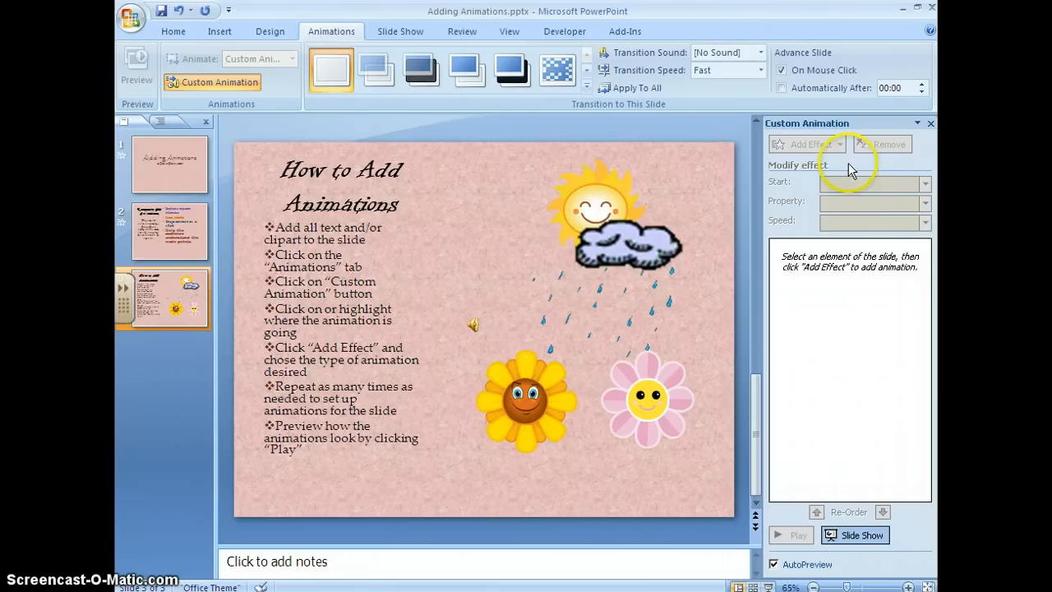
mouse_move(867, 252)
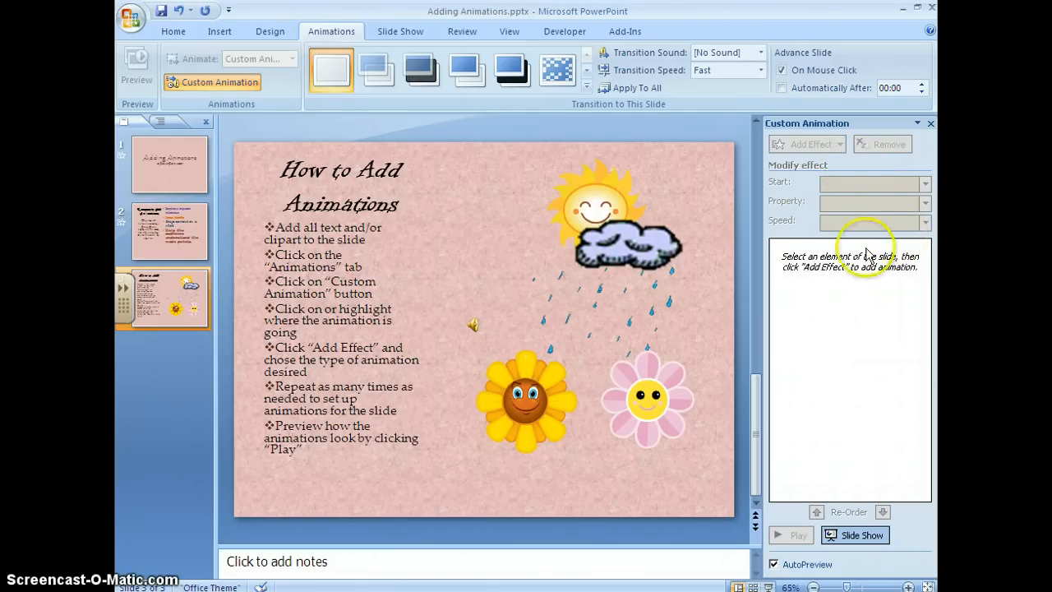
mouse_move(764, 308)
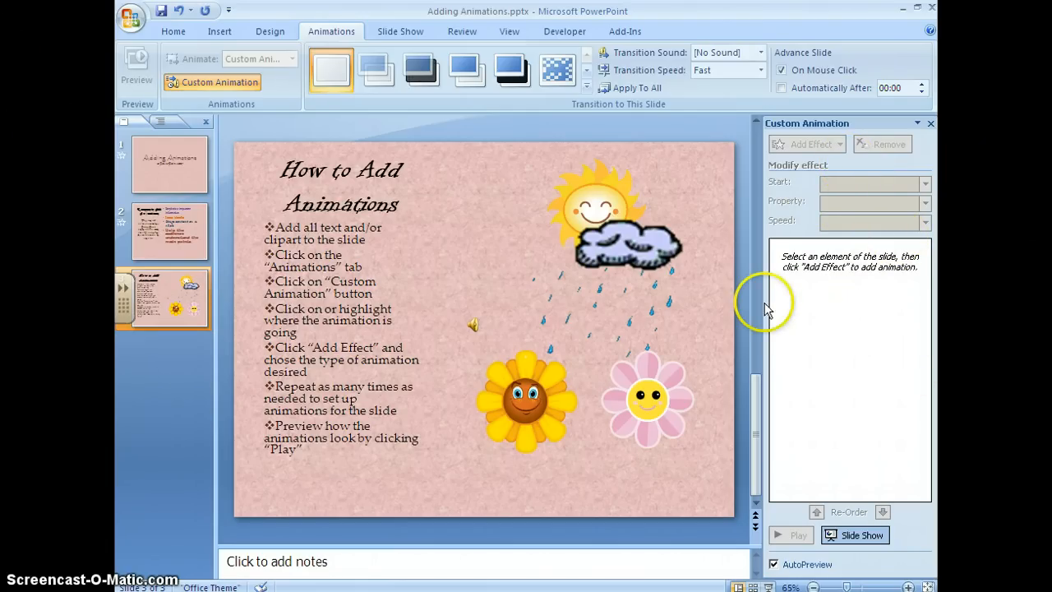
mouse_move(557, 270)
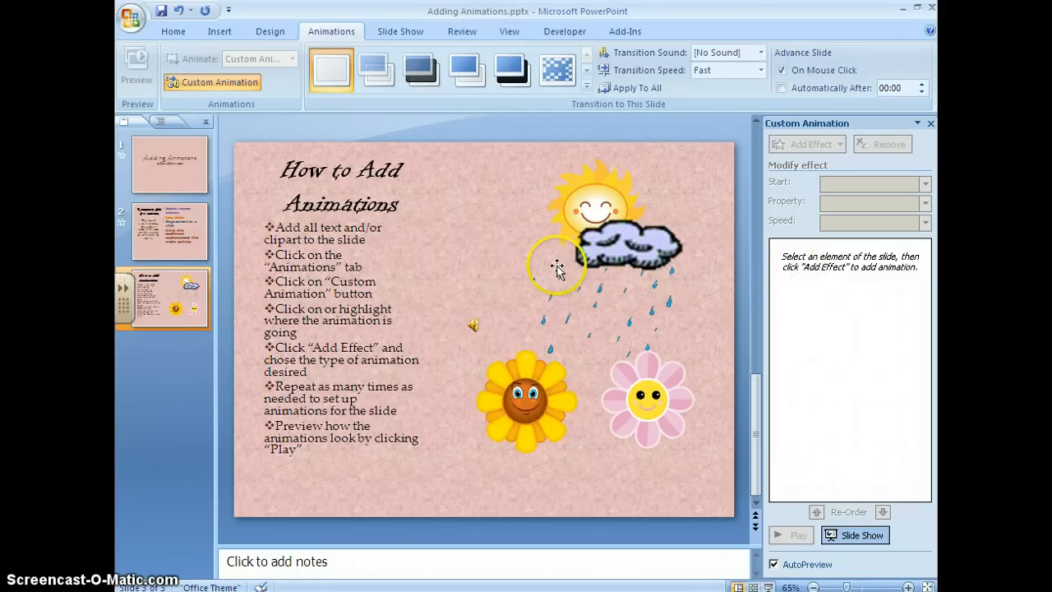
mouse_move(619, 244)
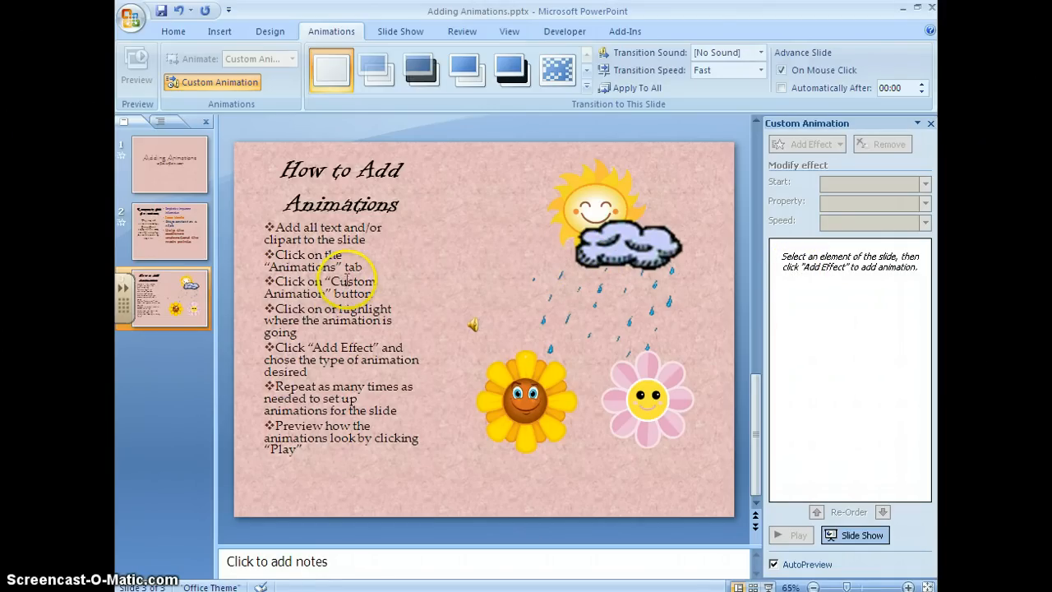
click(328, 271)
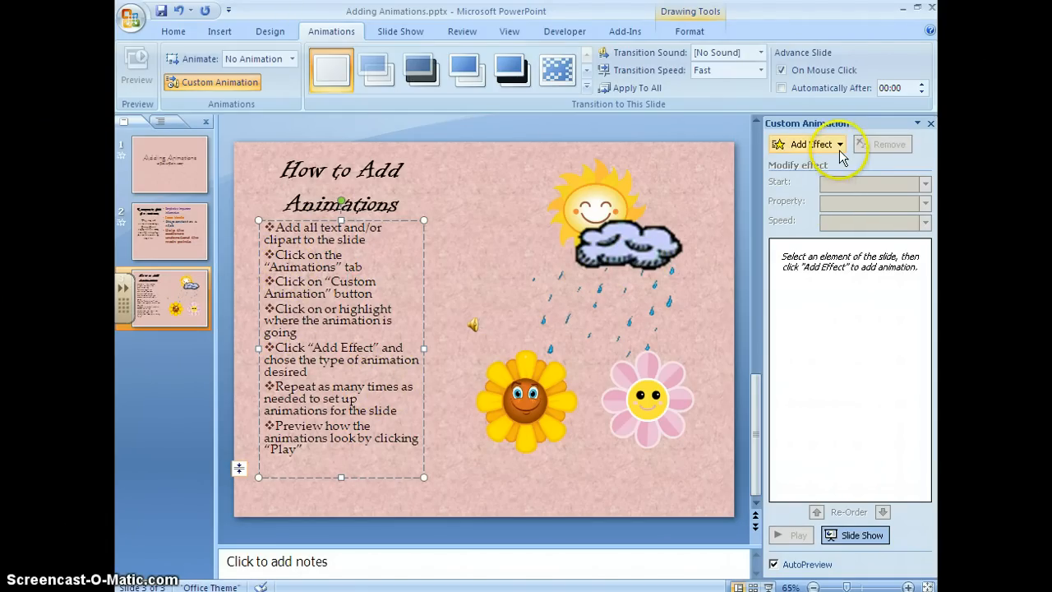
- Bring up Add Effect > Entrance > More Effects for the step-list text
click(810, 144)
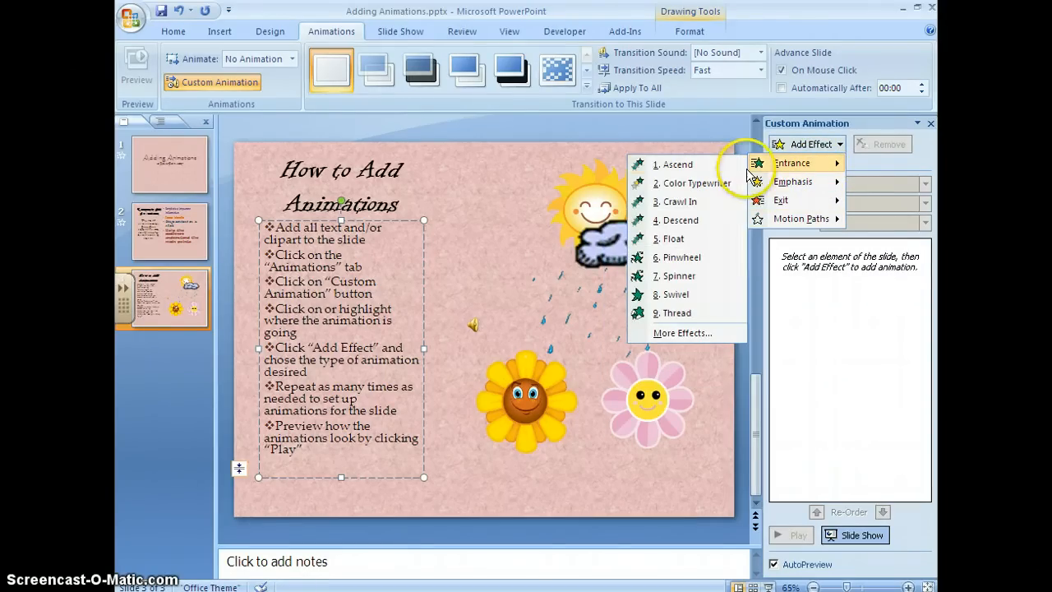
mouse_move(683, 333)
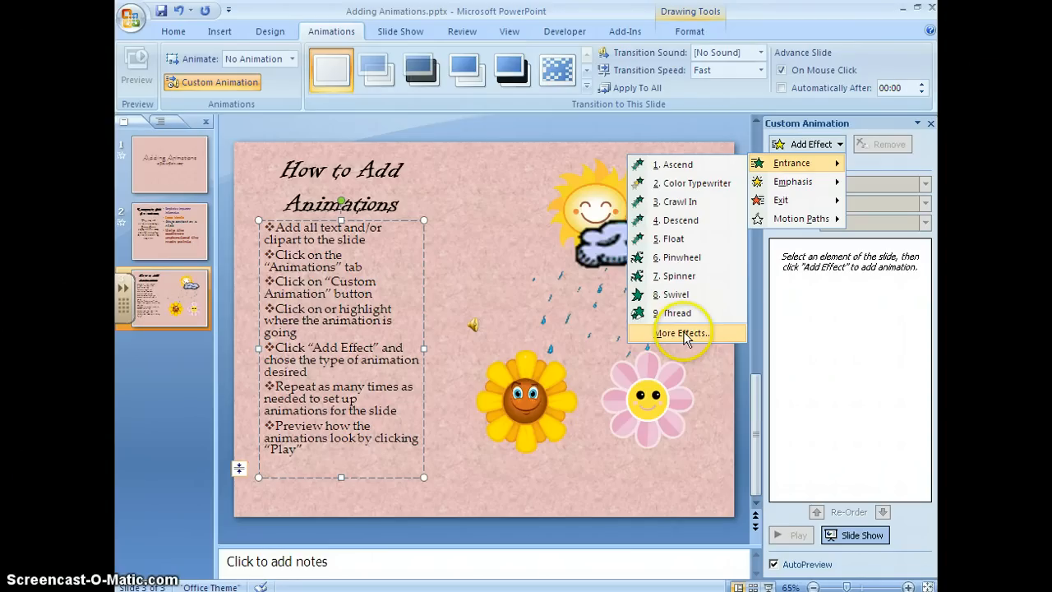
click(682, 333)
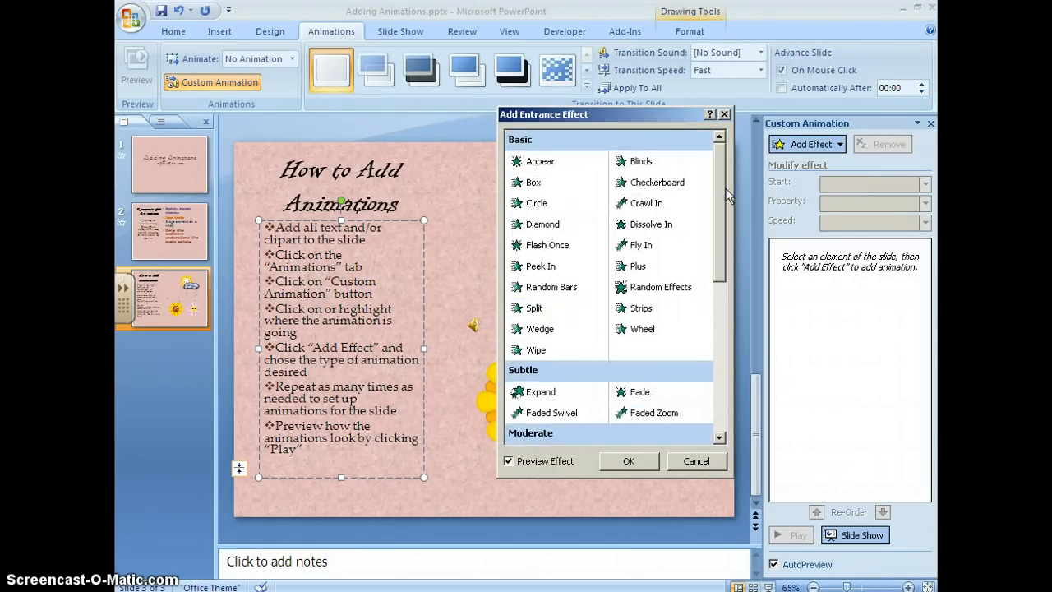
- Preview Center Revolve and Ease In, then apply the Spinner entrance to the step list
scroll(down, 3)
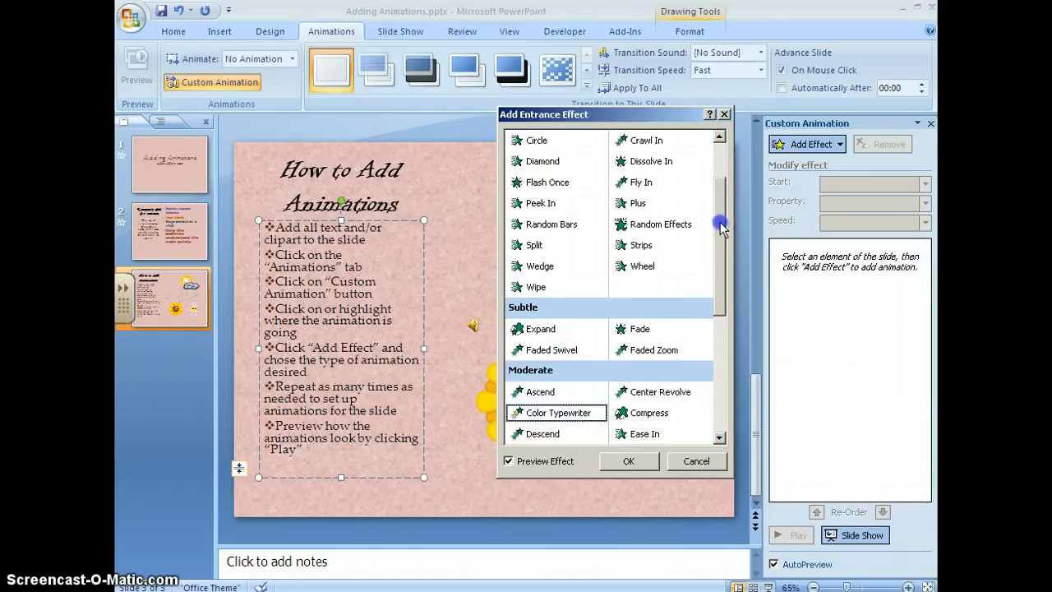
scroll(down, 3)
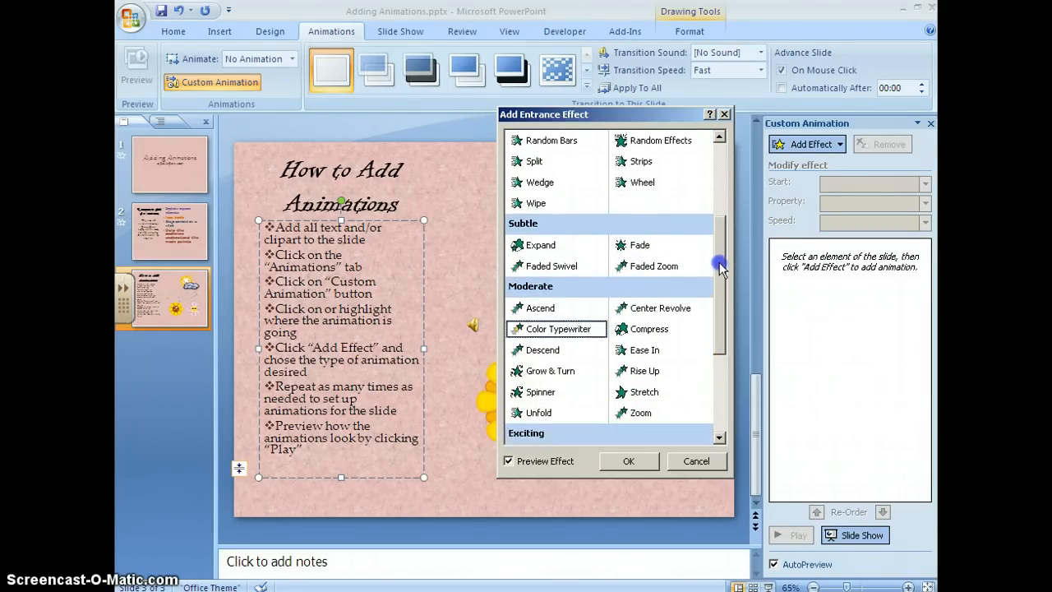
scroll(down, 3)
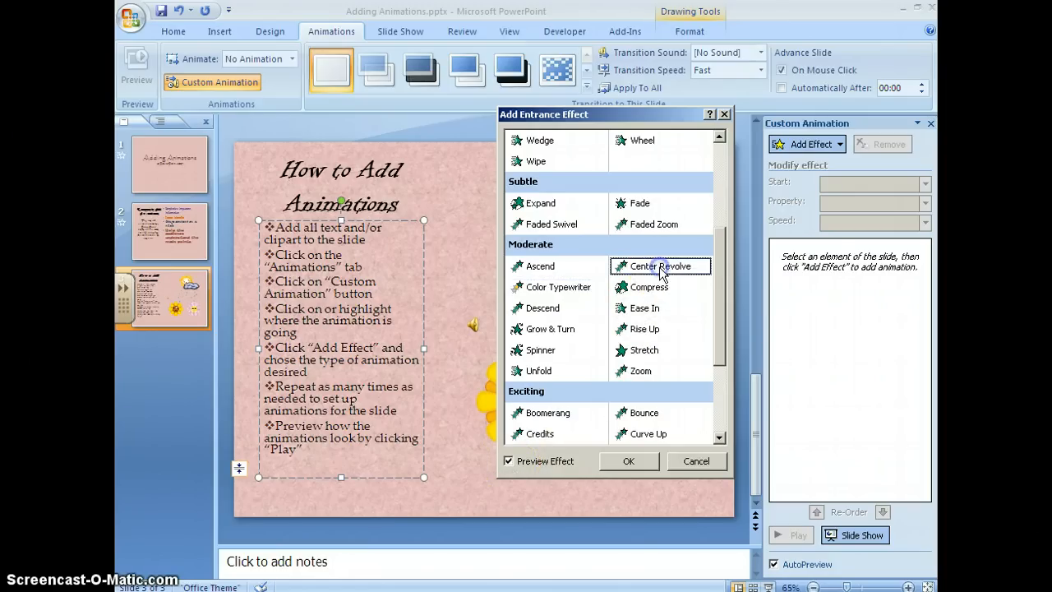
click(662, 266)
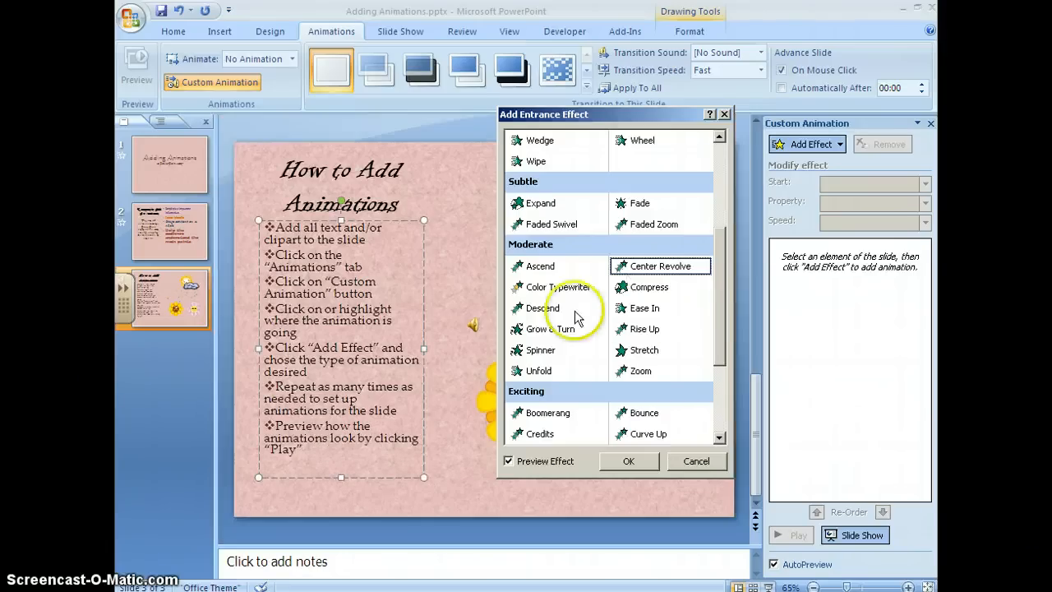
click(644, 308)
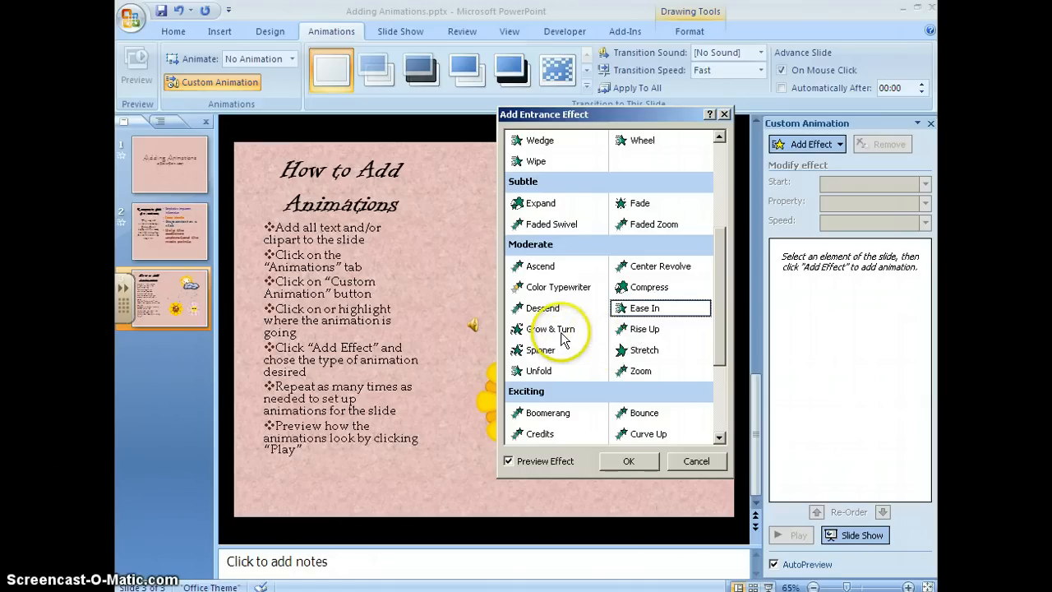
click(540, 350)
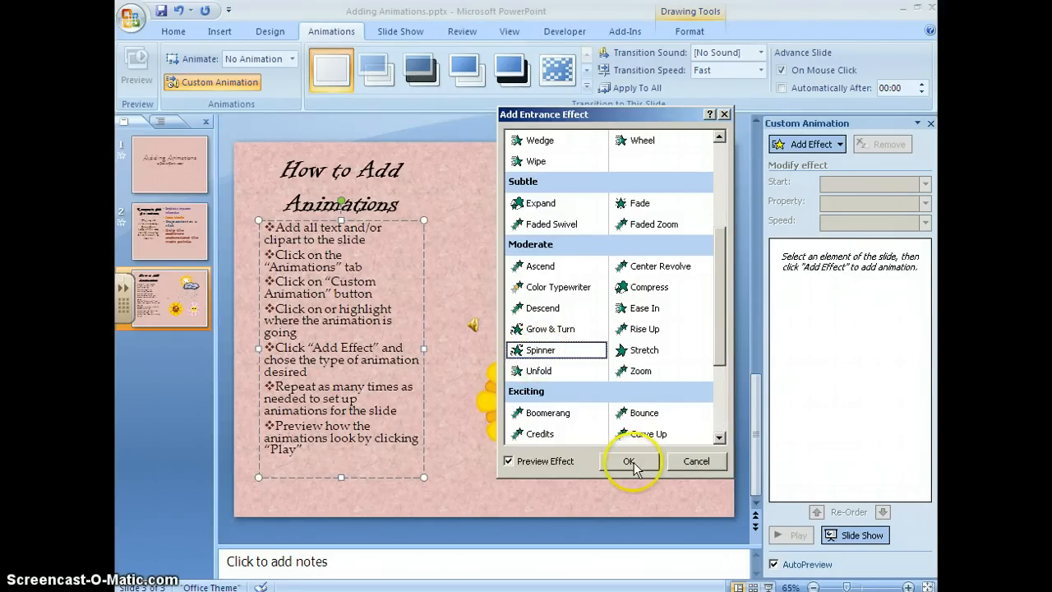
click(629, 461)
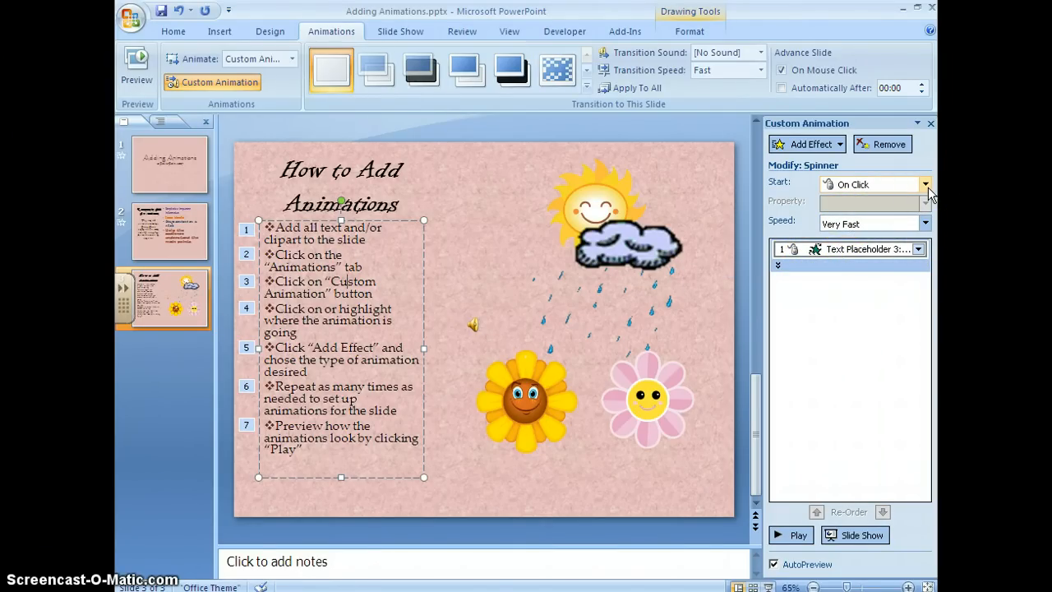
- Keep the Spinner effect starting On Click via the Start dropdown
click(926, 185)
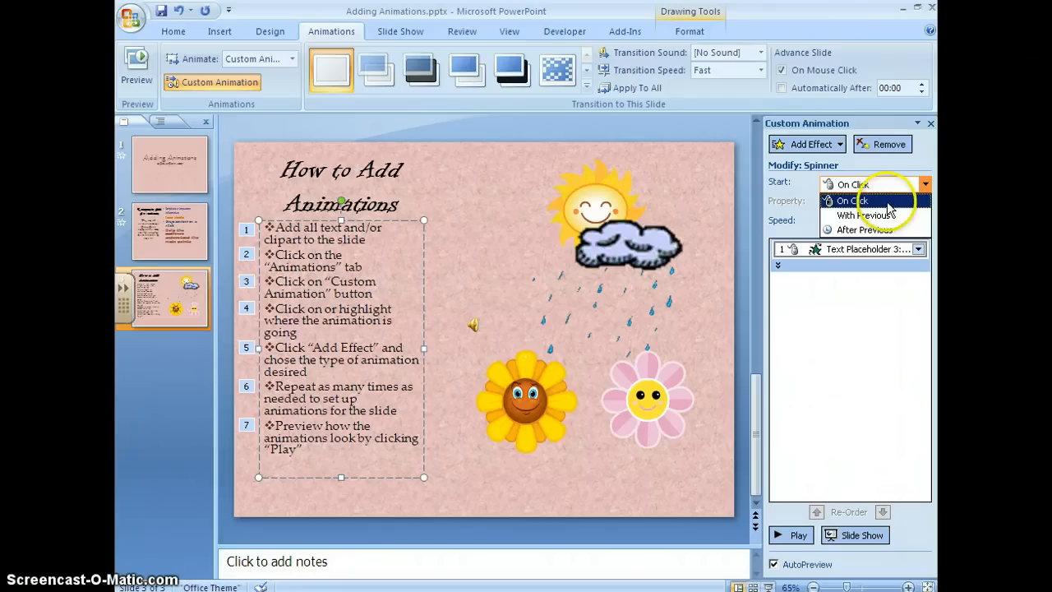
click(855, 200)
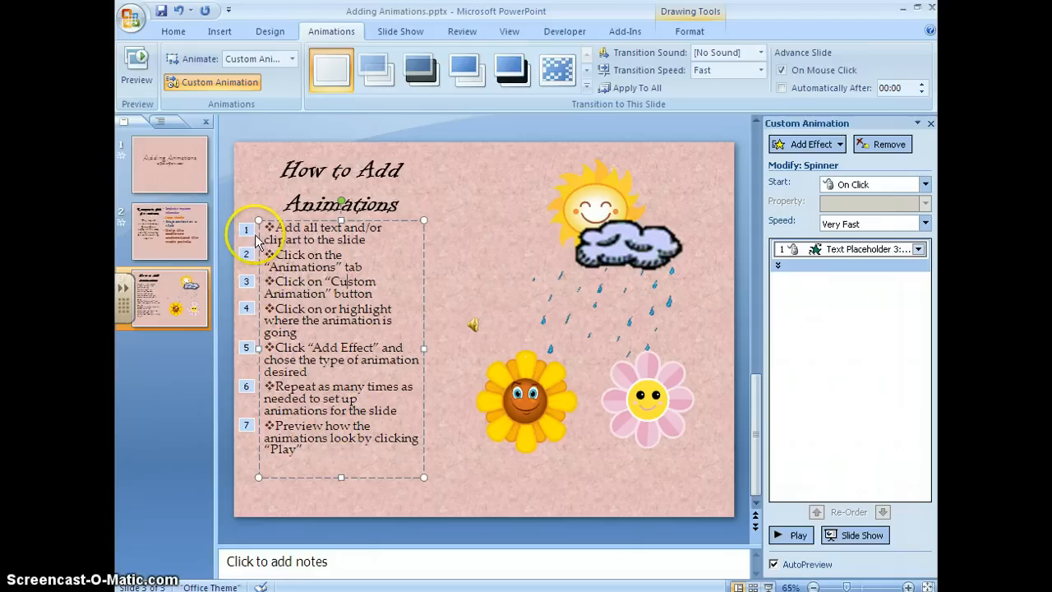
mouse_move(247, 405)
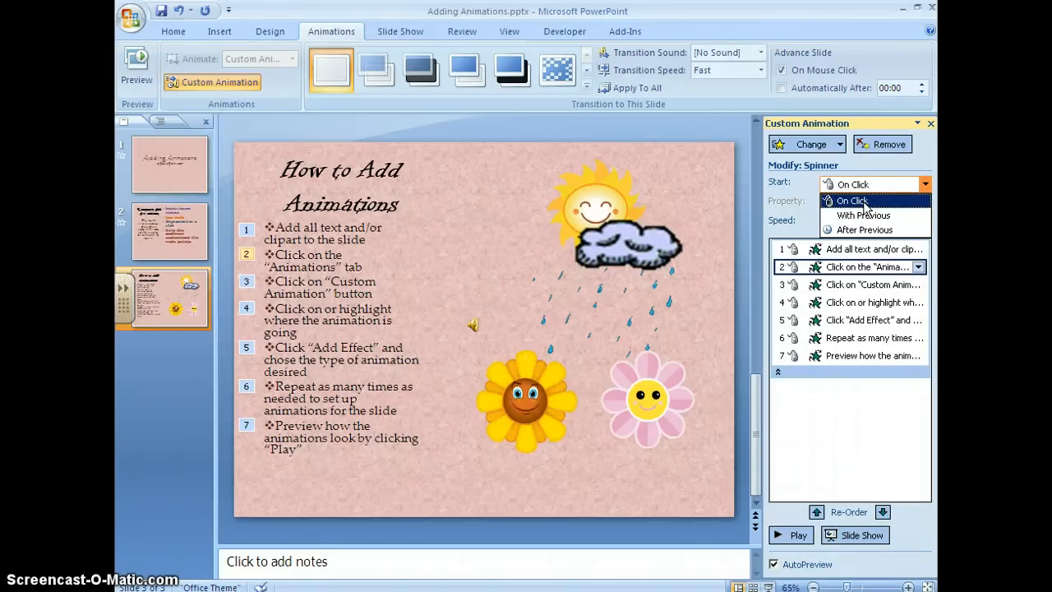
mouse_move(876, 216)
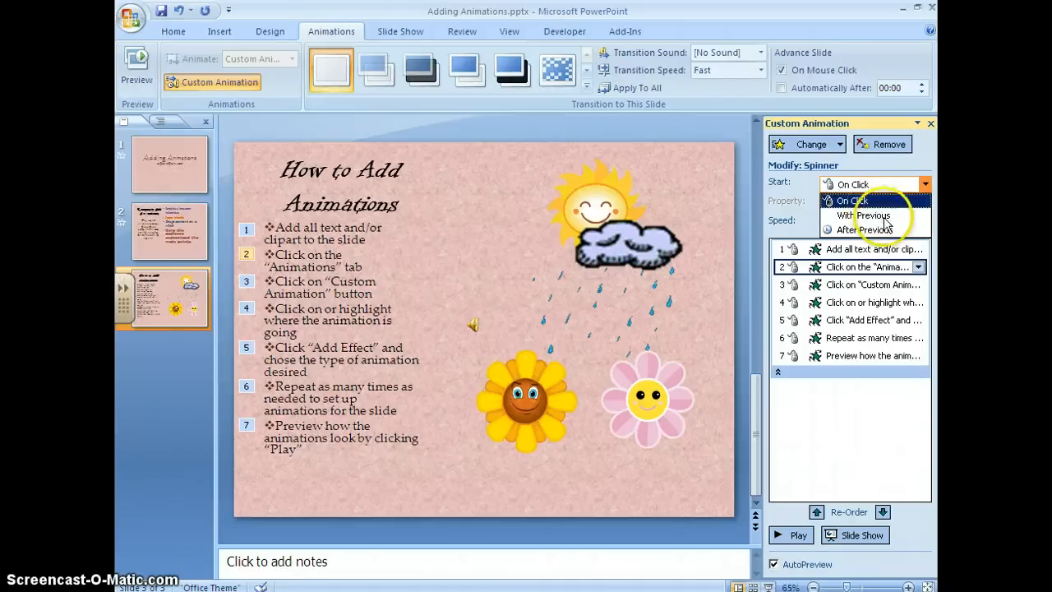
- Set the second bullet's start and try medium, slower, then faster speeds
click(864, 229)
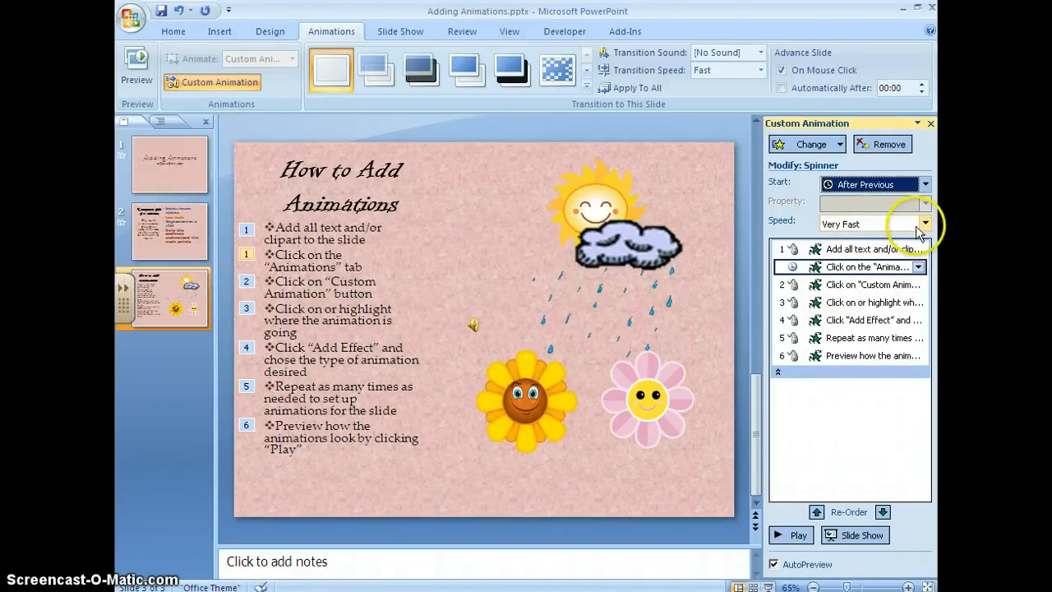
click(925, 224)
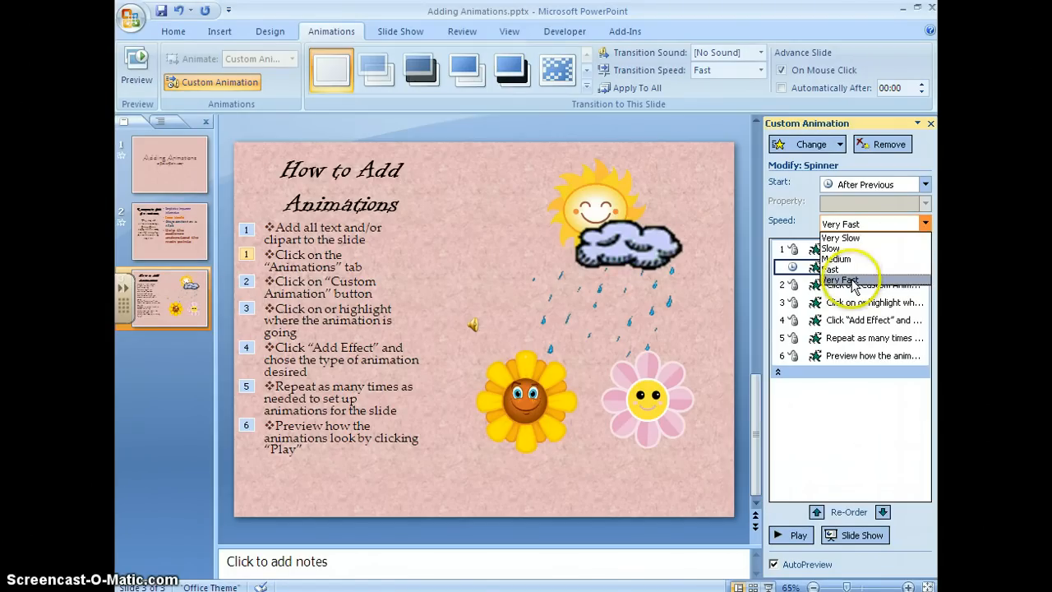
click(842, 280)
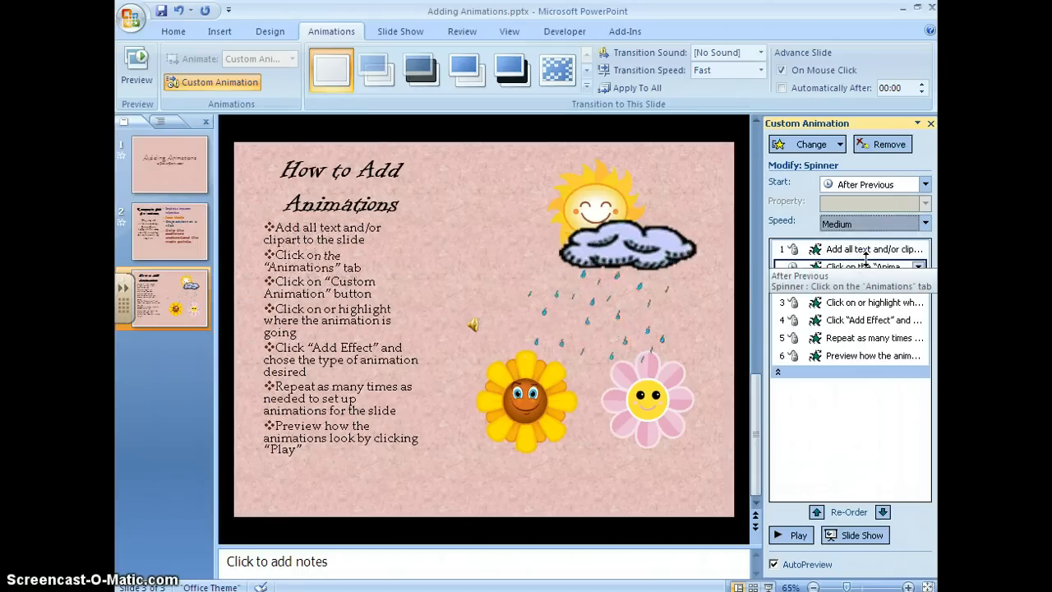
click(925, 223)
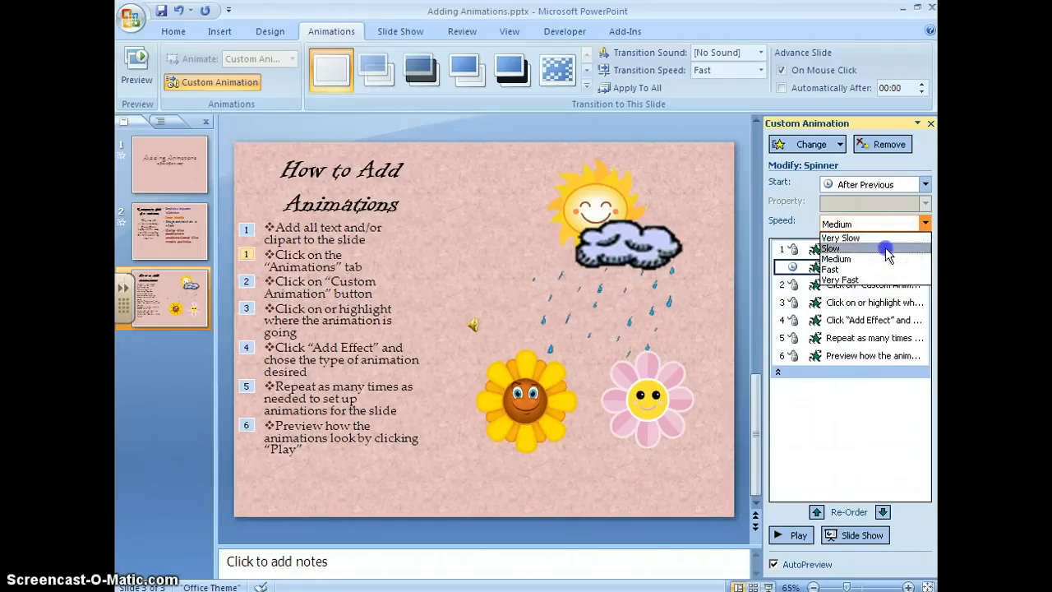
click(830, 247)
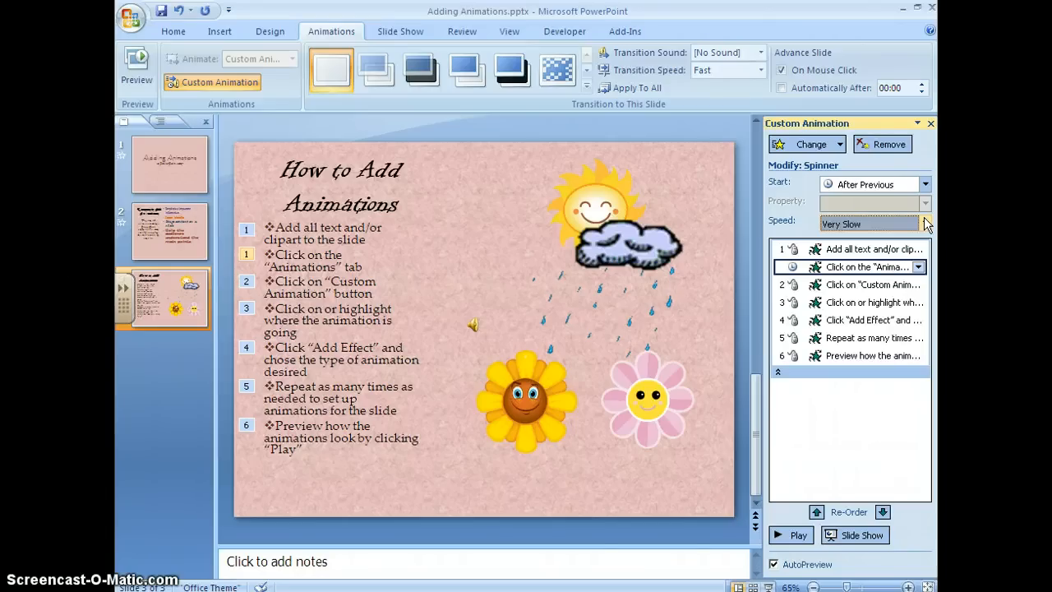
click(924, 223)
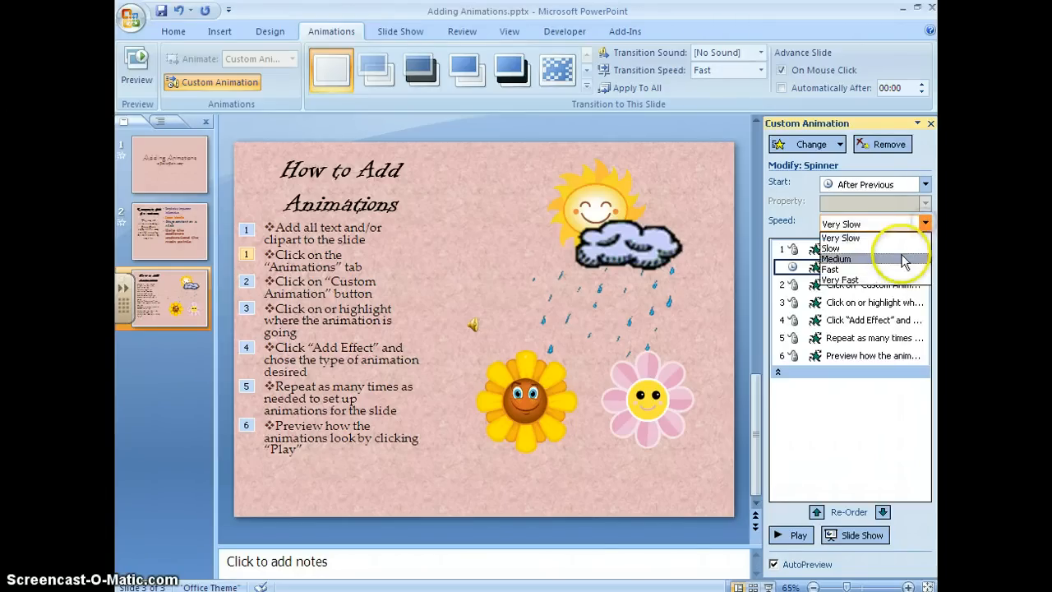
click(829, 279)
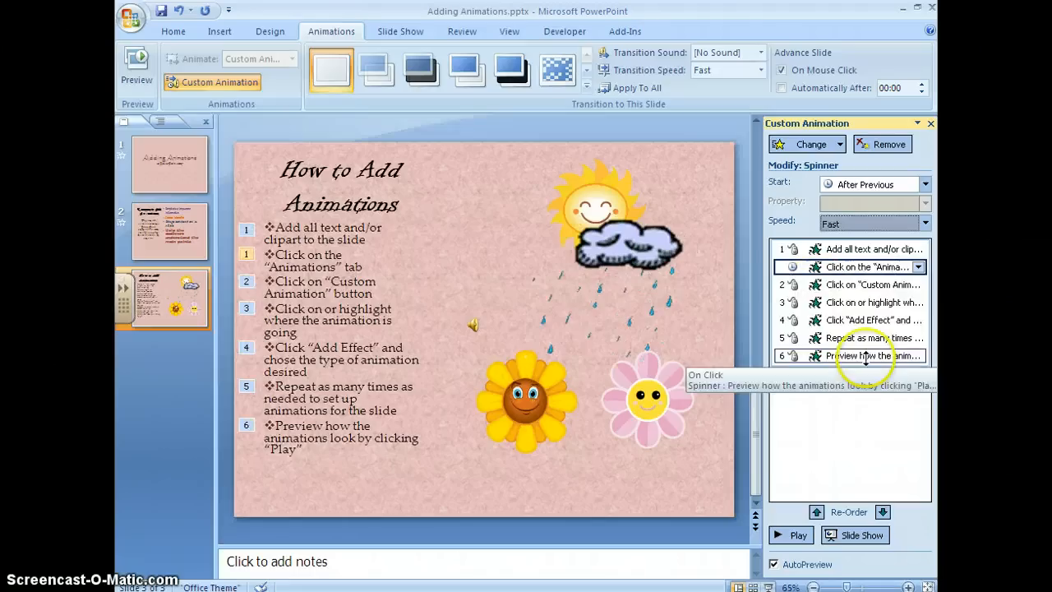
- Make the next bullet's Spinner start After Previous at Fast speed
click(863, 285)
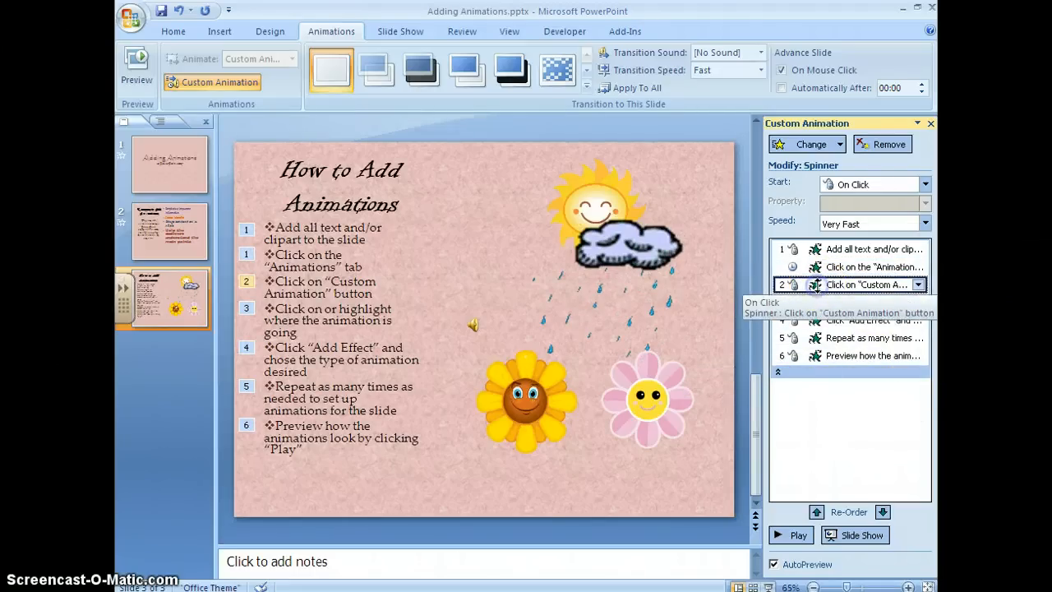
click(919, 285)
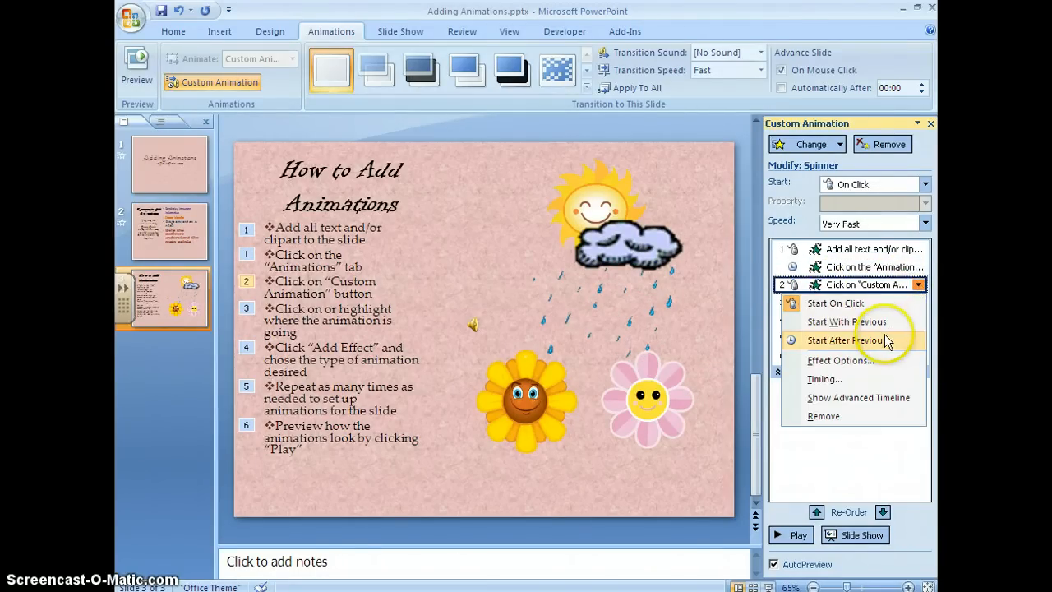
click(855, 340)
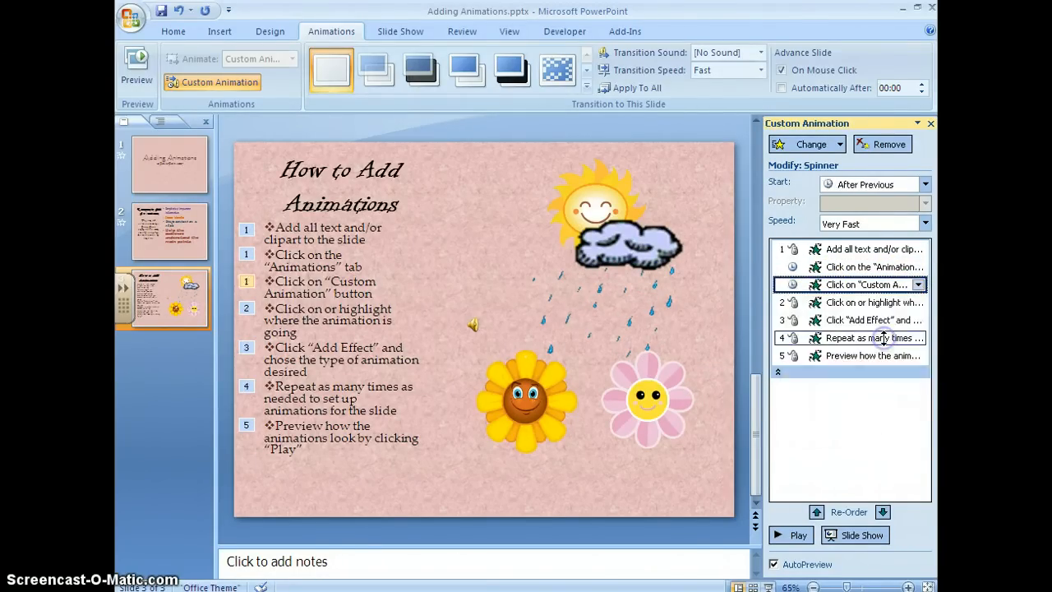
click(926, 224)
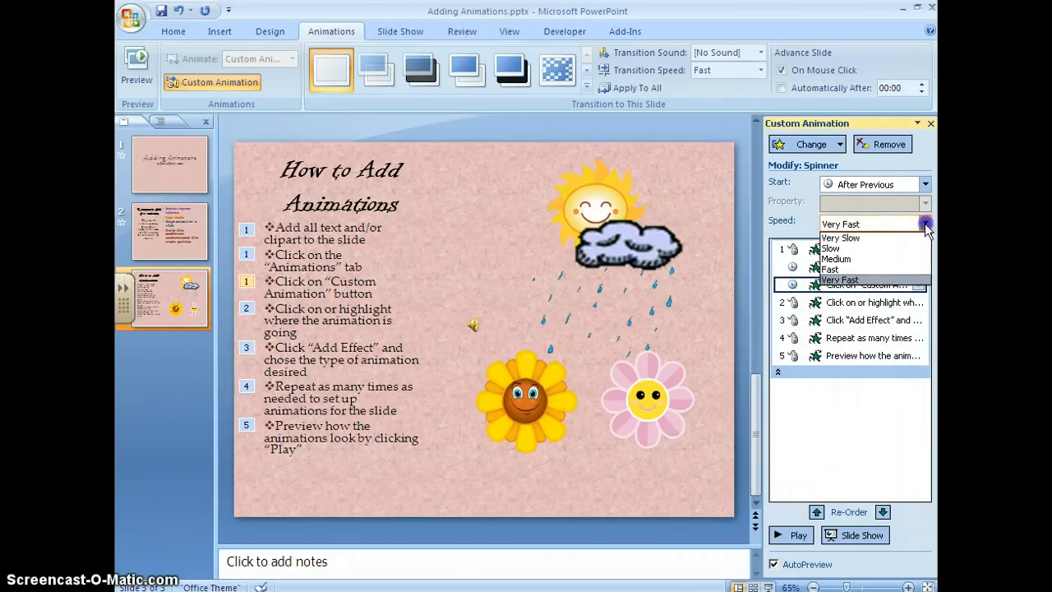
click(830, 269)
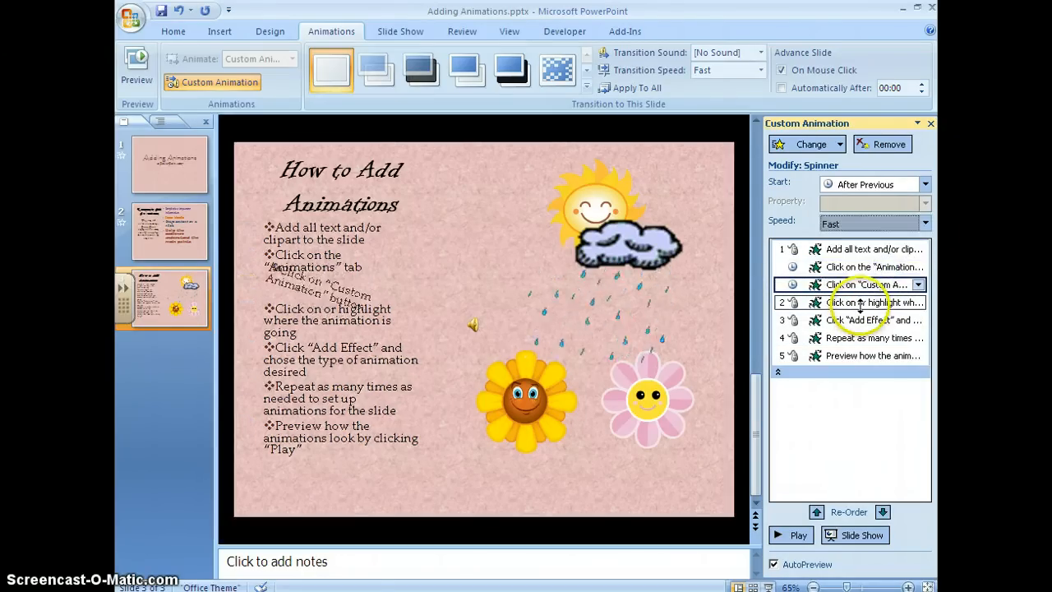
- Set the remaining bullets to start After Previous, with the last at Fast speed
click(926, 185)
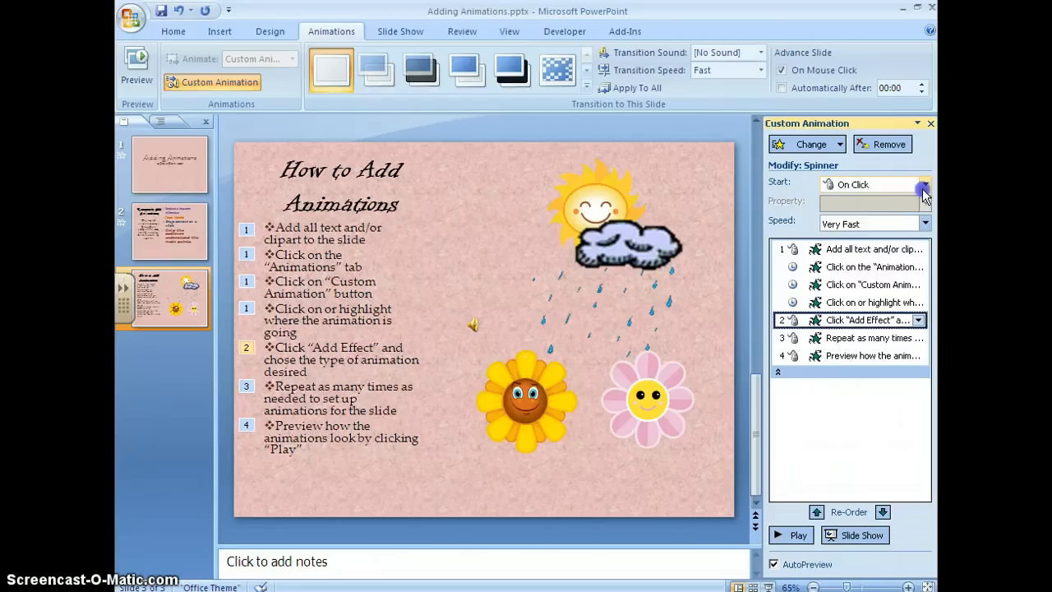
click(924, 184)
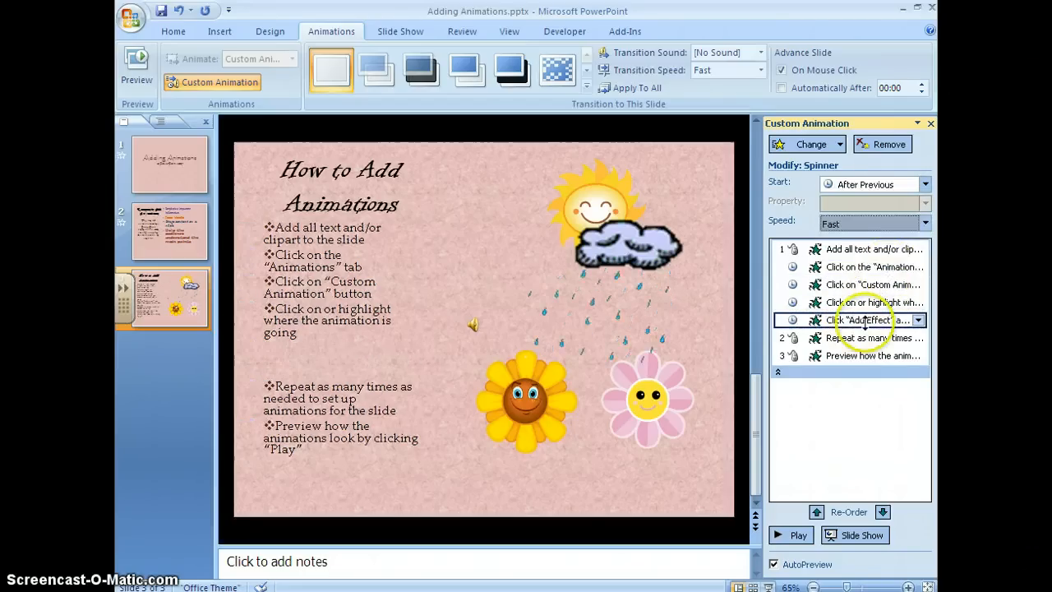
click(924, 184)
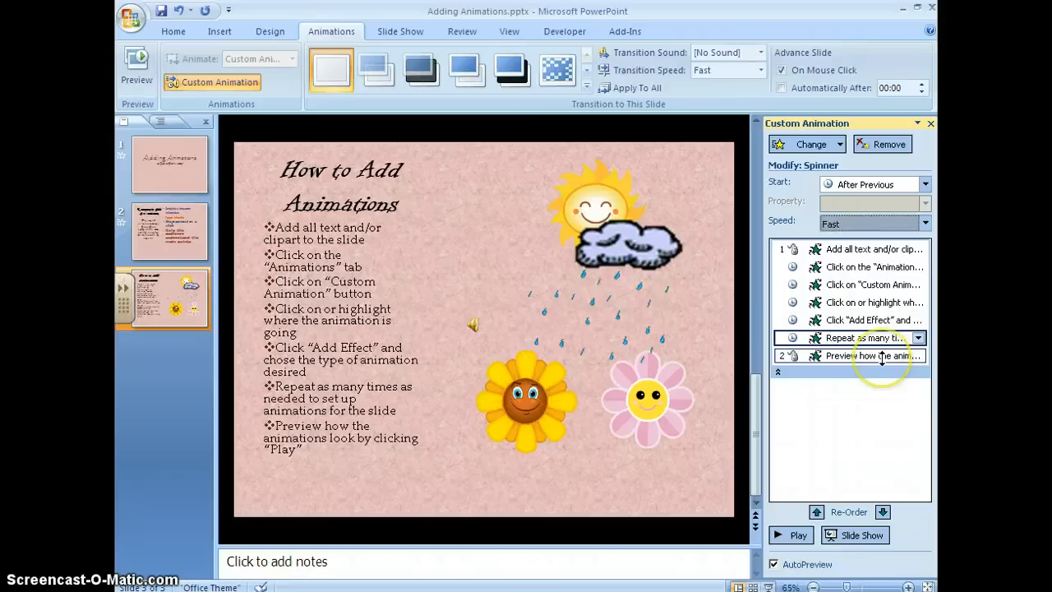
click(925, 185)
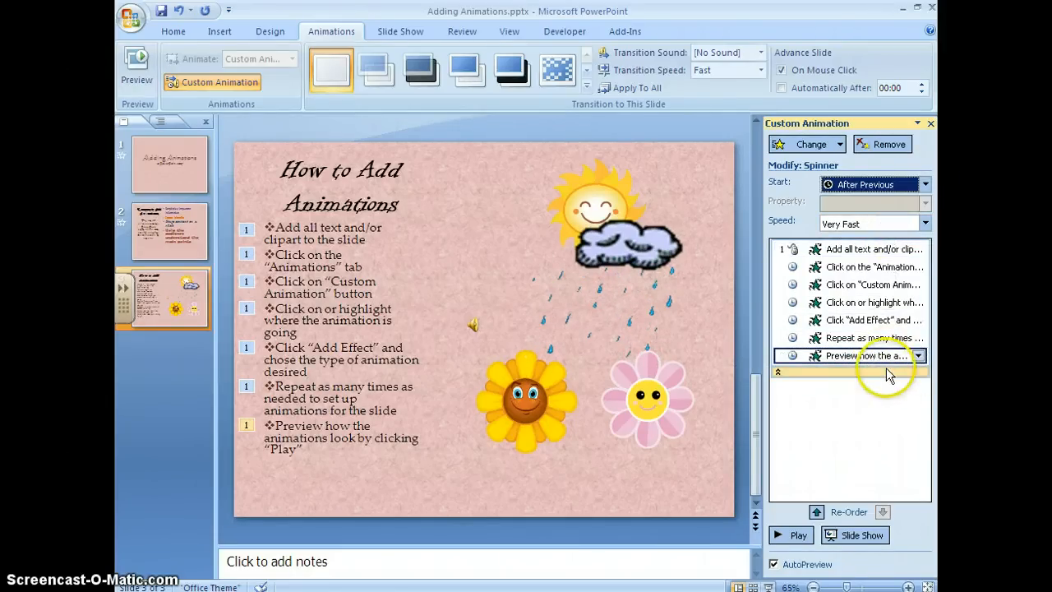
click(925, 223)
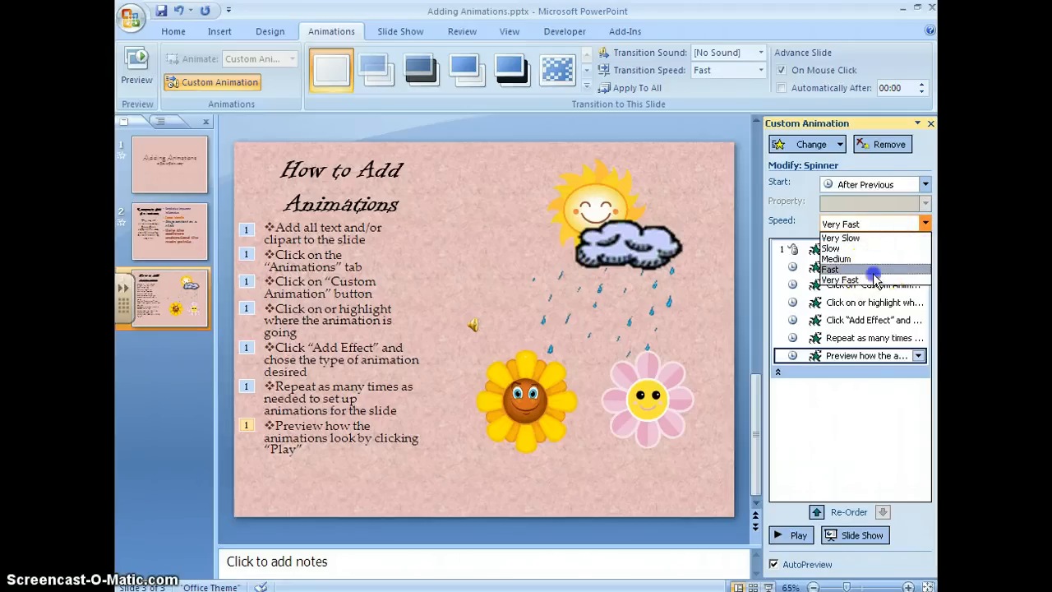
click(830, 269)
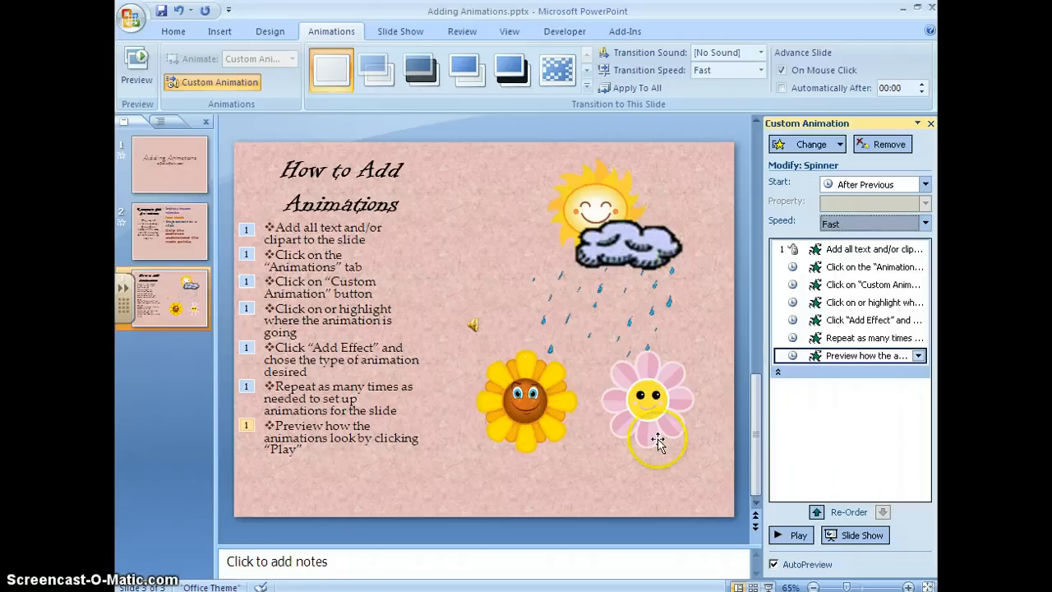
click(796, 535)
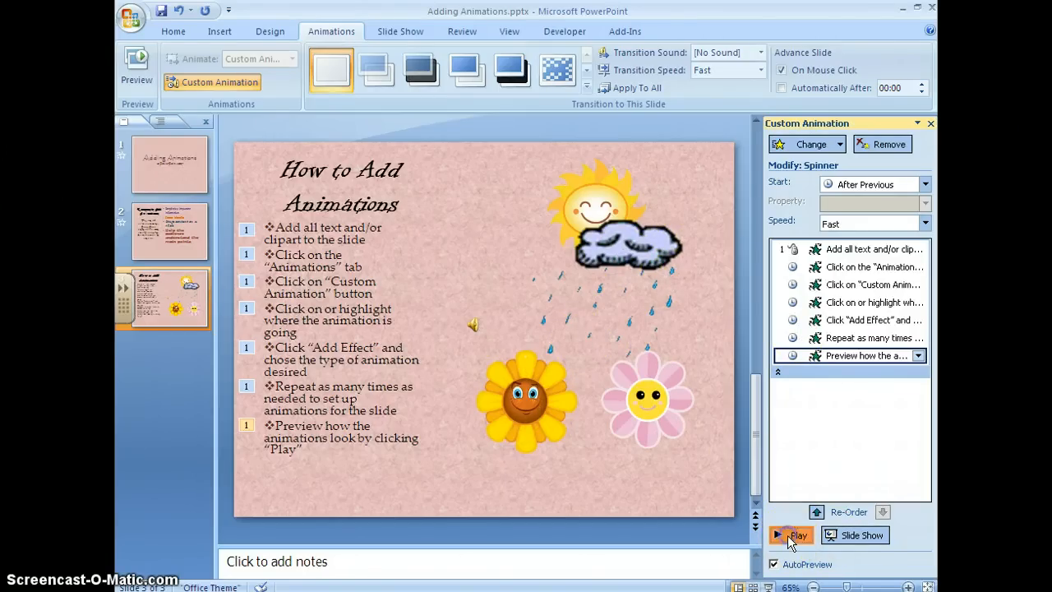
click(791, 535)
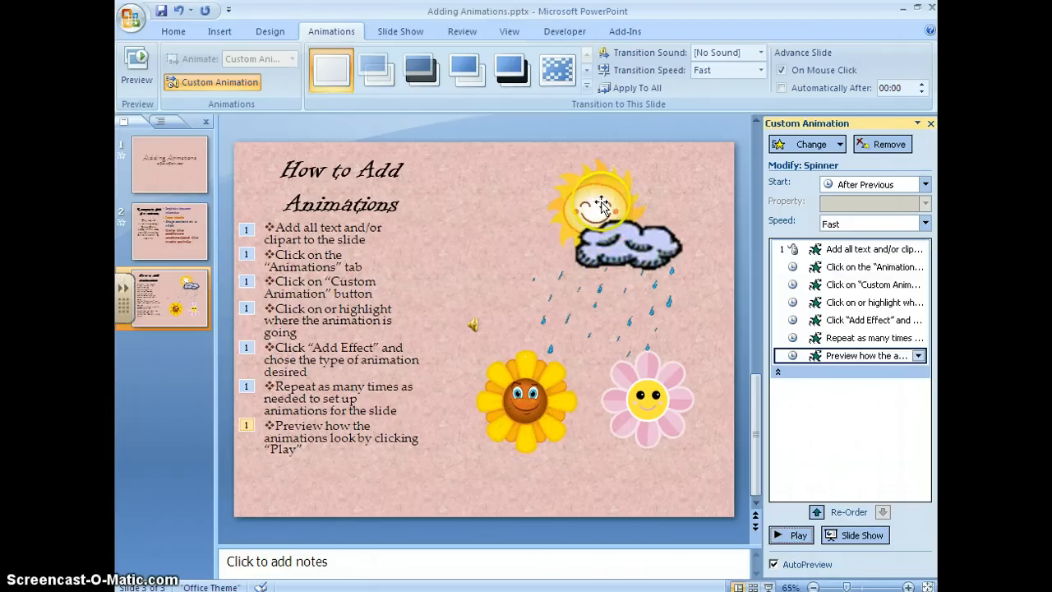
- Try a Descend entrance on the sun picture
click(596, 201)
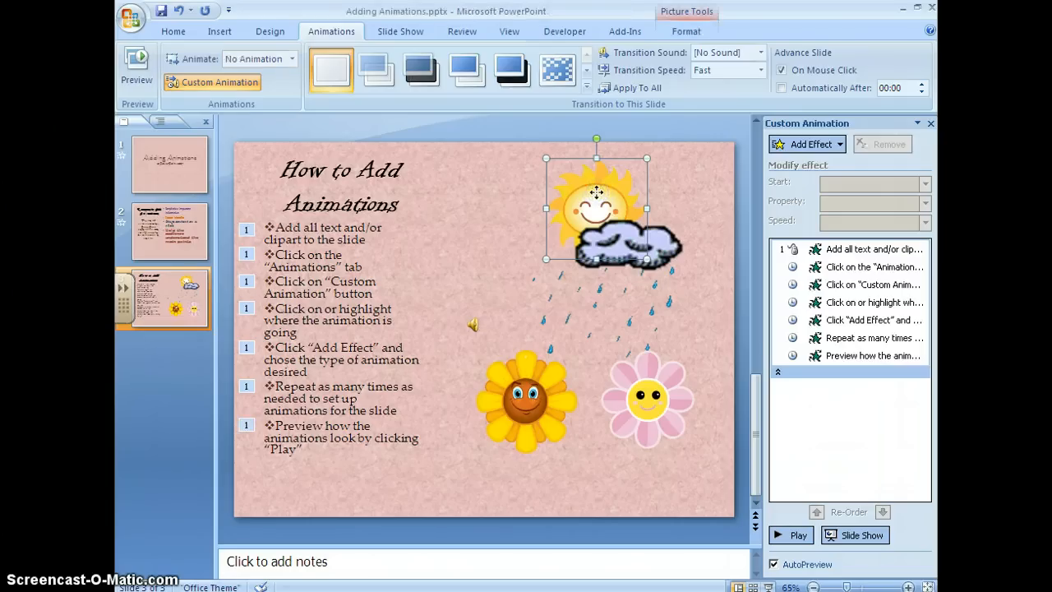
click(810, 144)
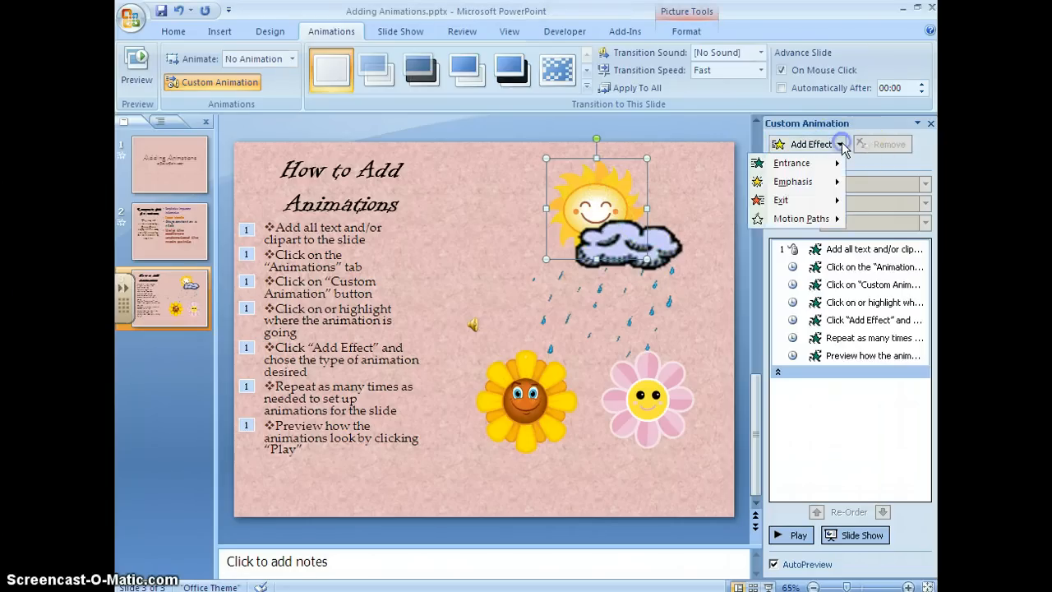
click(792, 163)
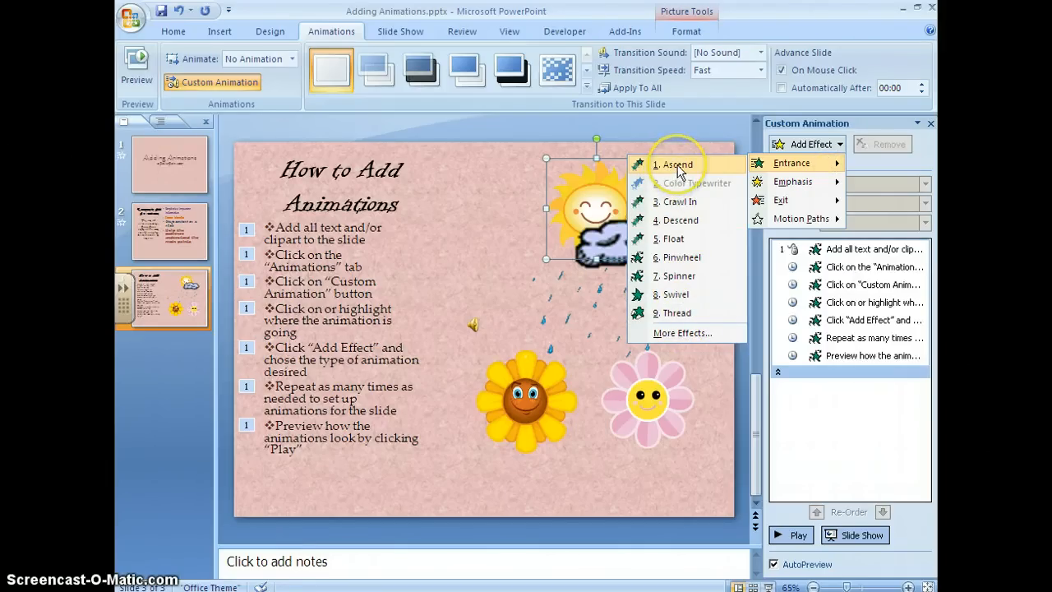
mouse_move(679, 201)
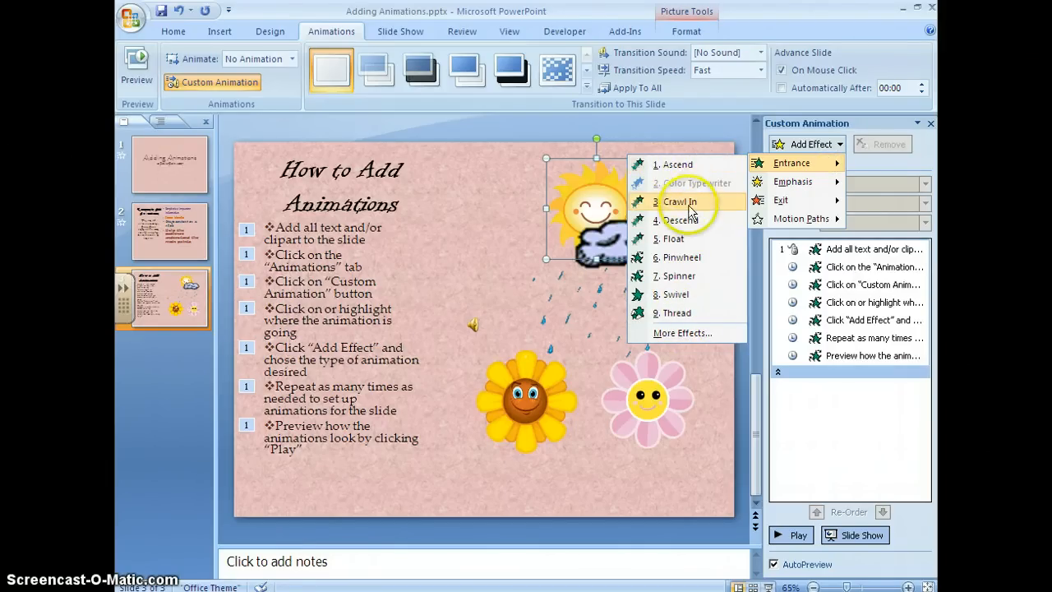
click(680, 220)
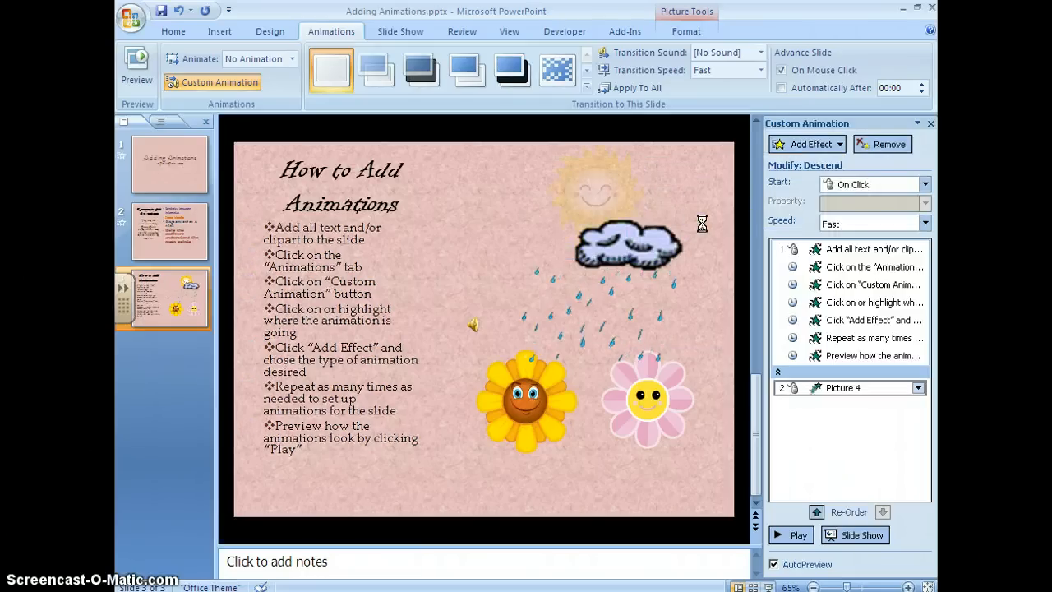
click(596, 198)
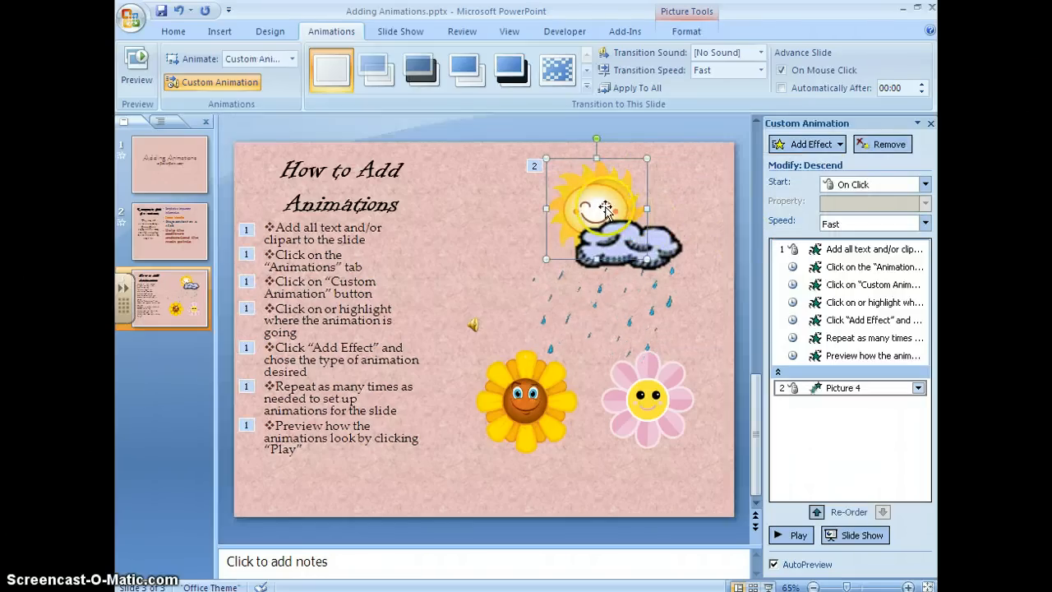
click(810, 144)
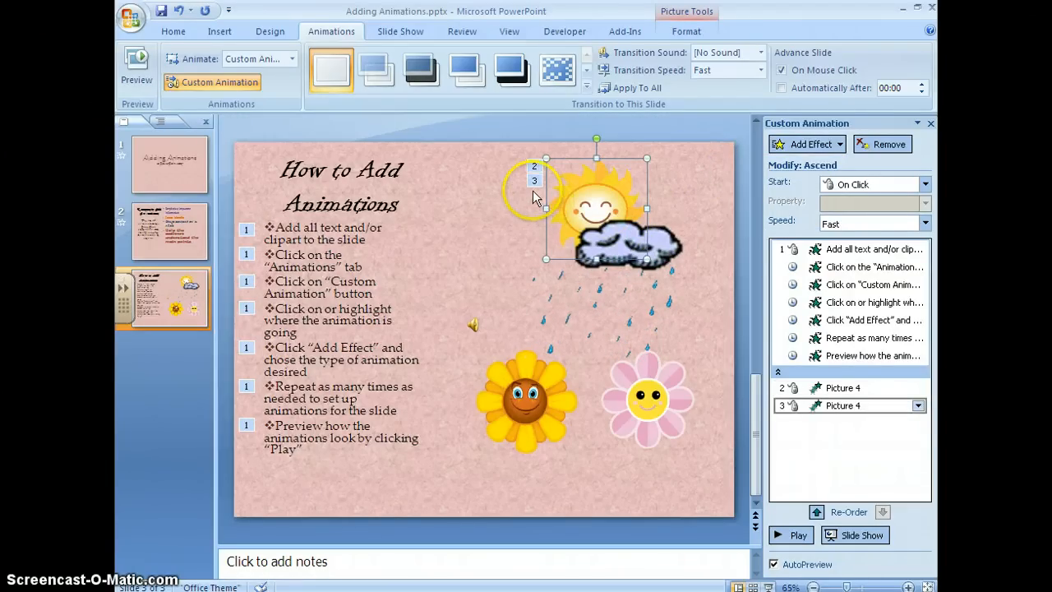
- Remove both of the sun's trial animations from the Custom Animation list
click(843, 387)
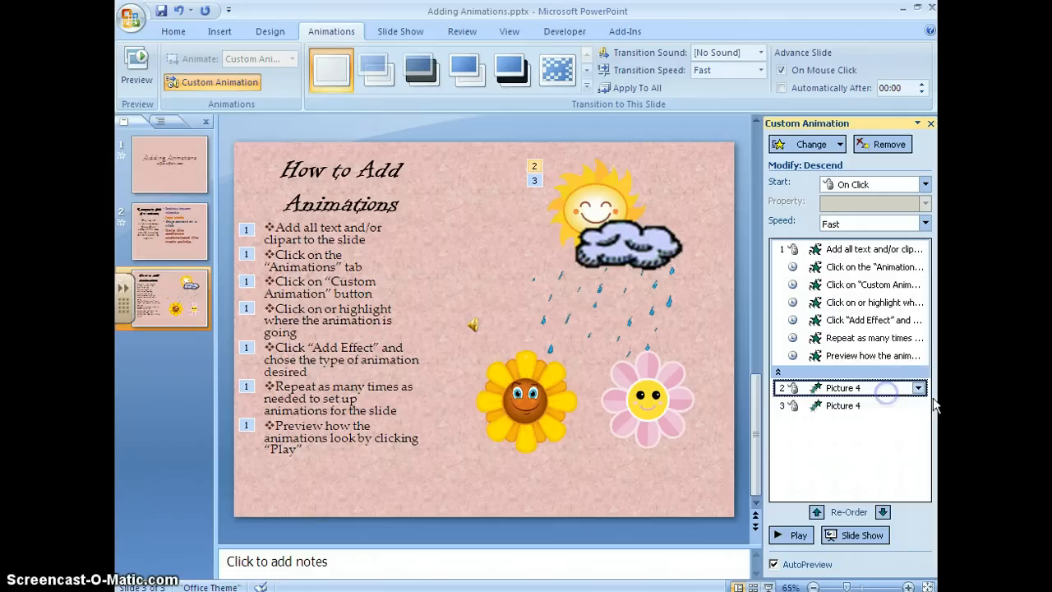
click(919, 387)
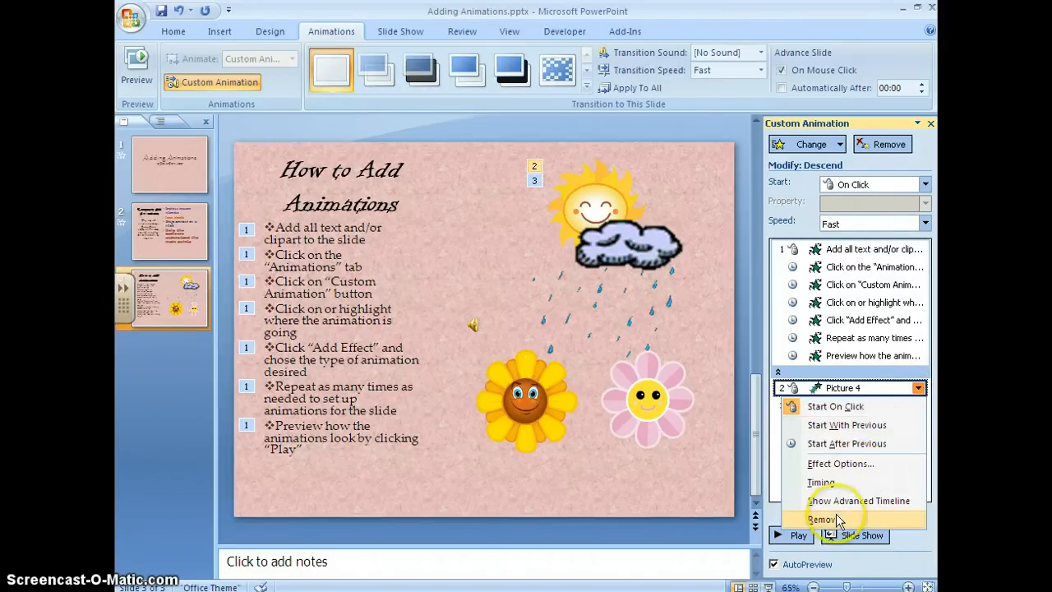
click(822, 519)
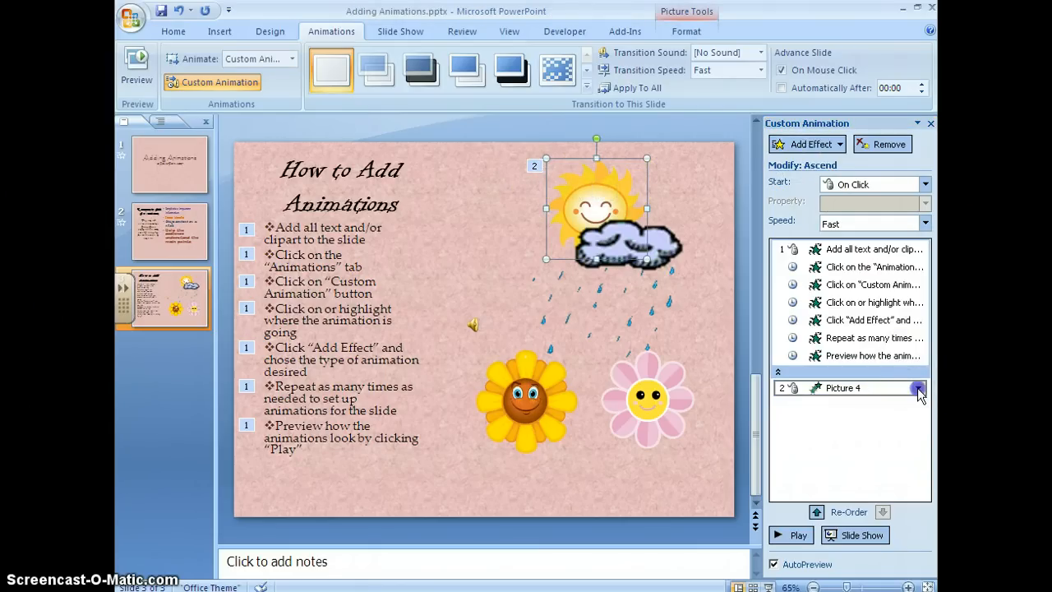
click(918, 388)
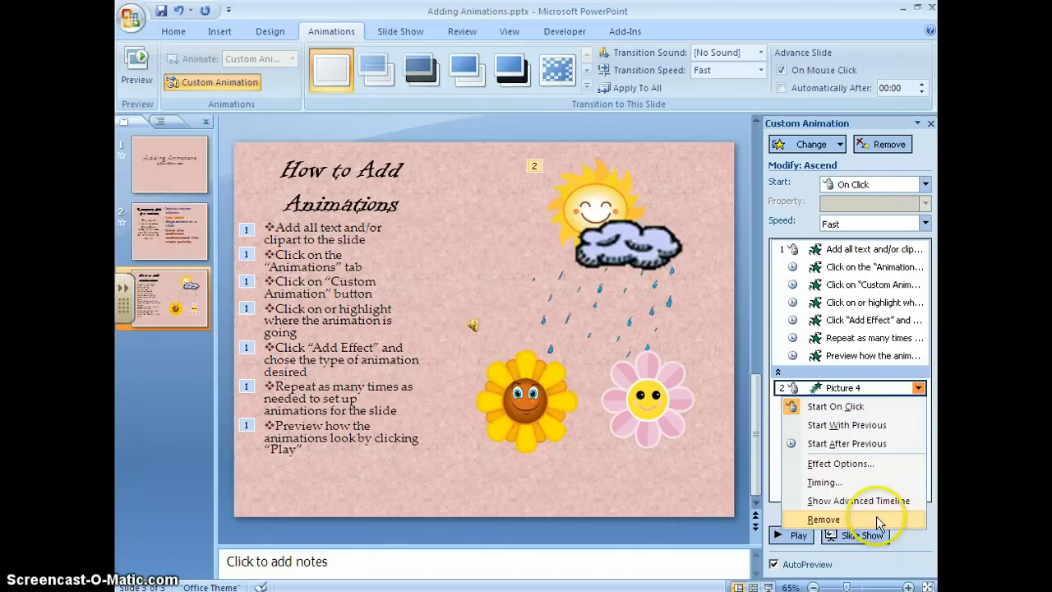
click(823, 519)
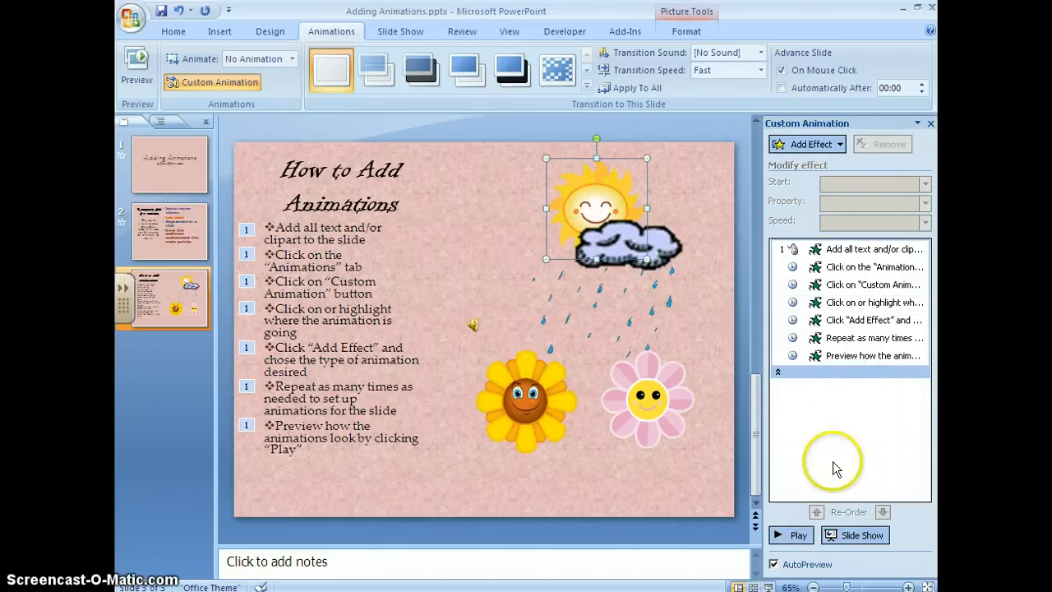
mouse_move(802, 464)
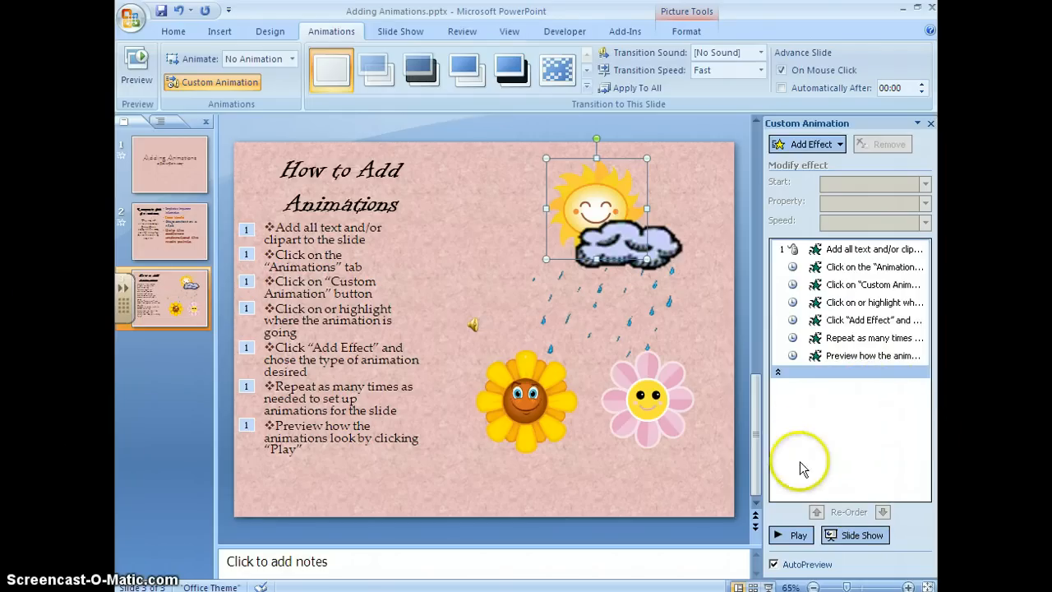
- Add entrance effects: Ascend for the sun, one for the cloud, Descend for the rain
click(839, 144)
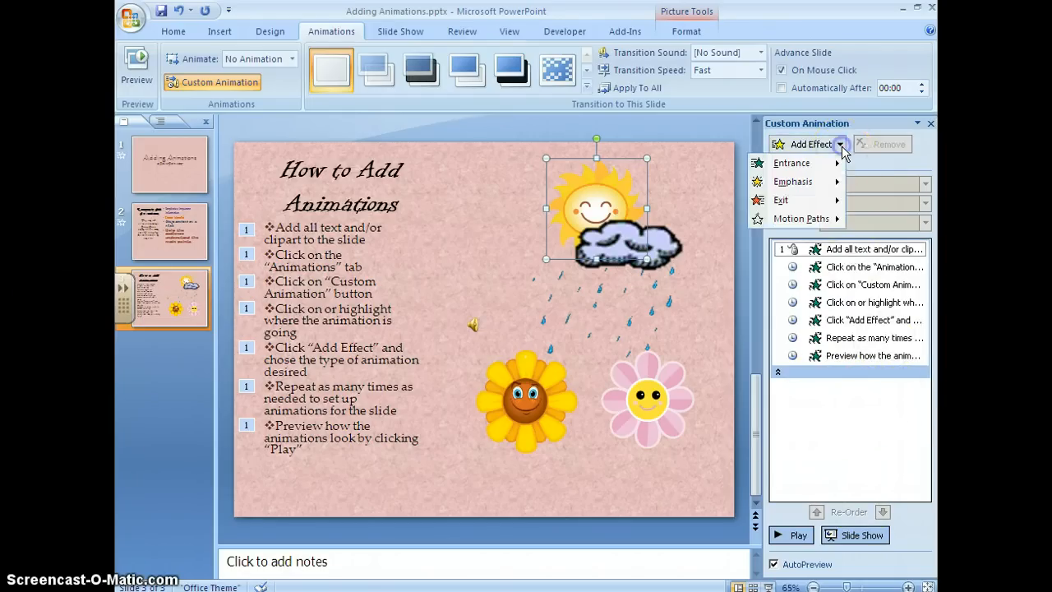
click(792, 163)
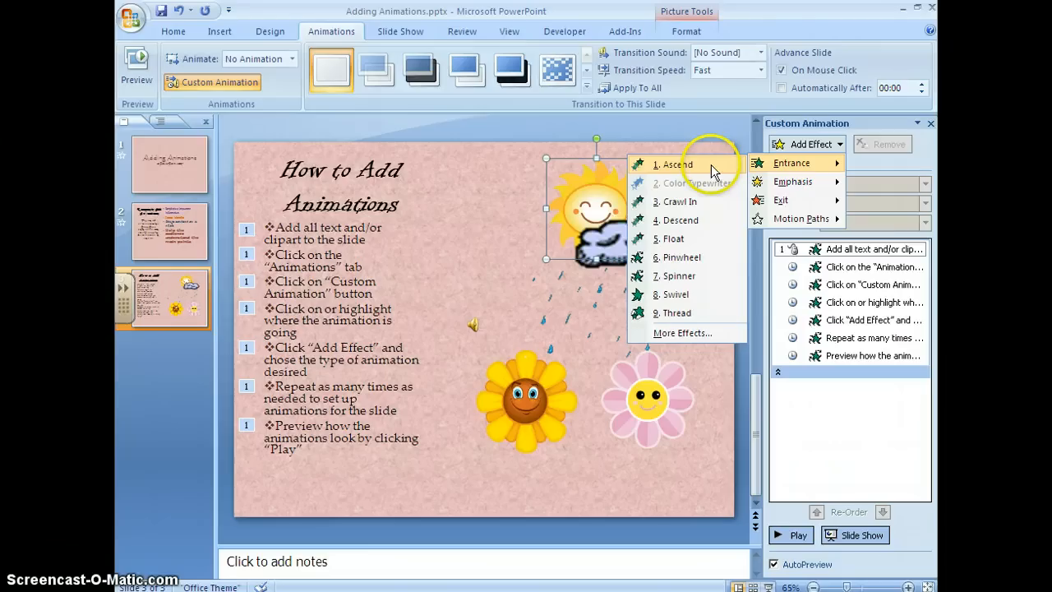
click(676, 165)
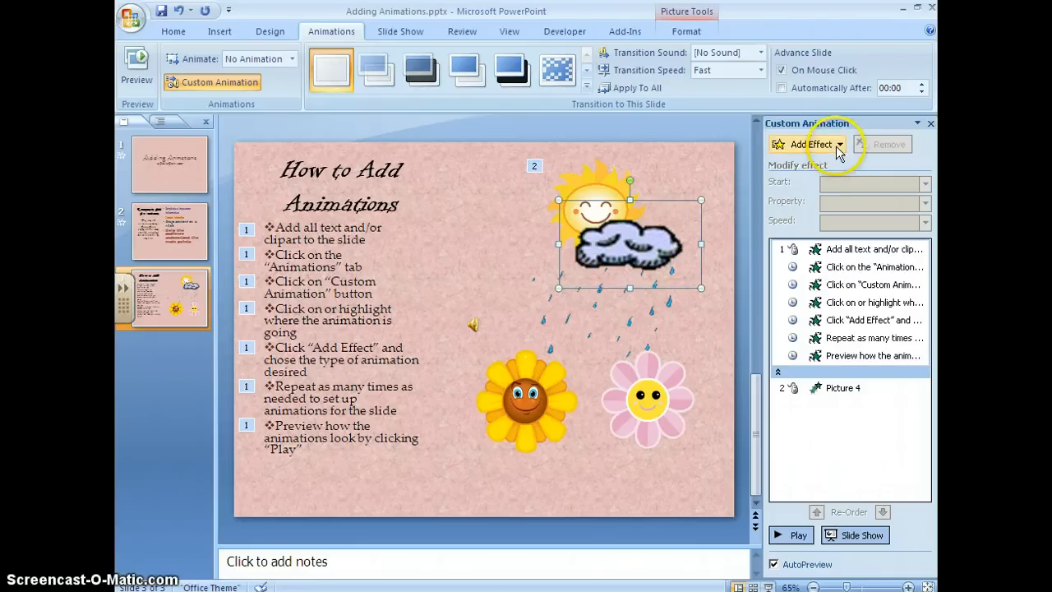
click(811, 144)
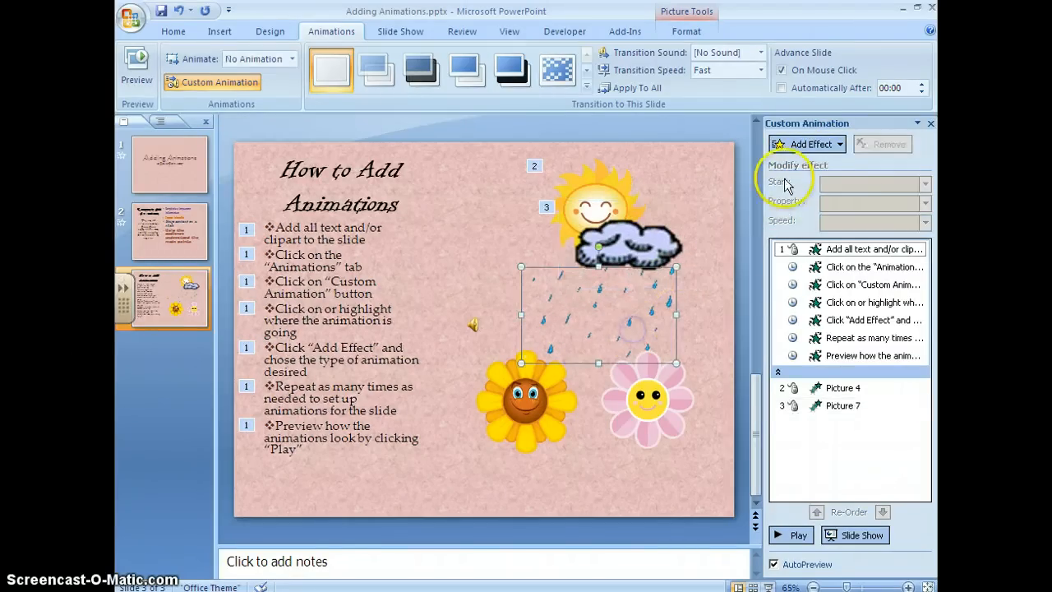
click(810, 144)
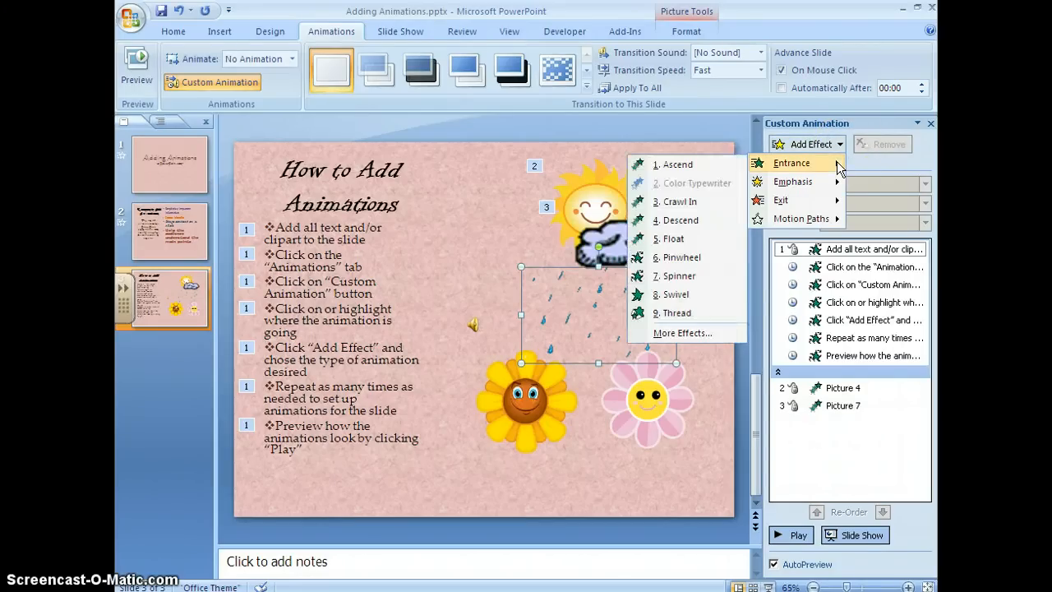
click(680, 220)
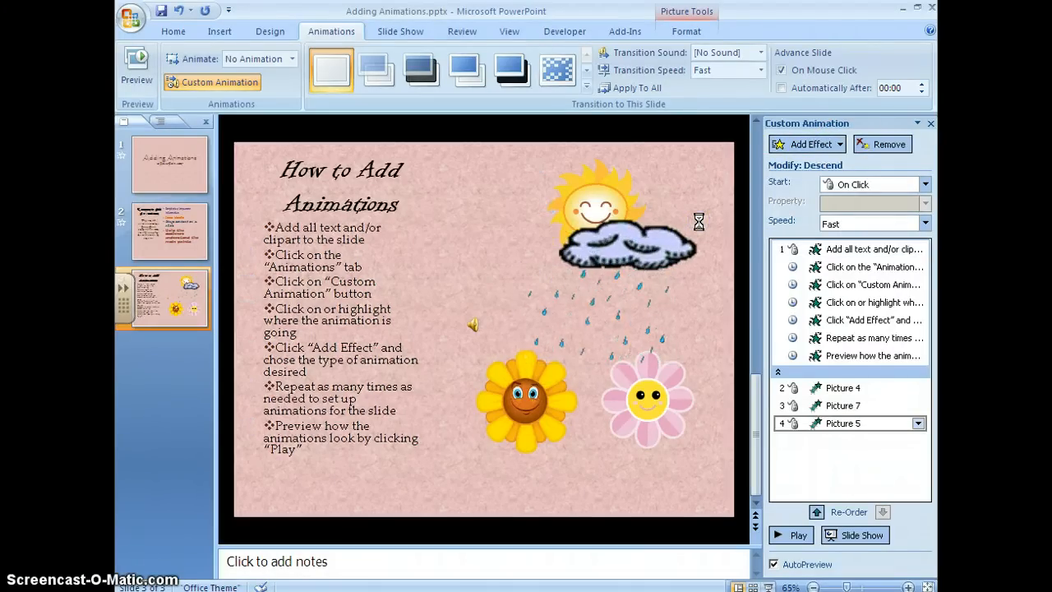
click(625, 238)
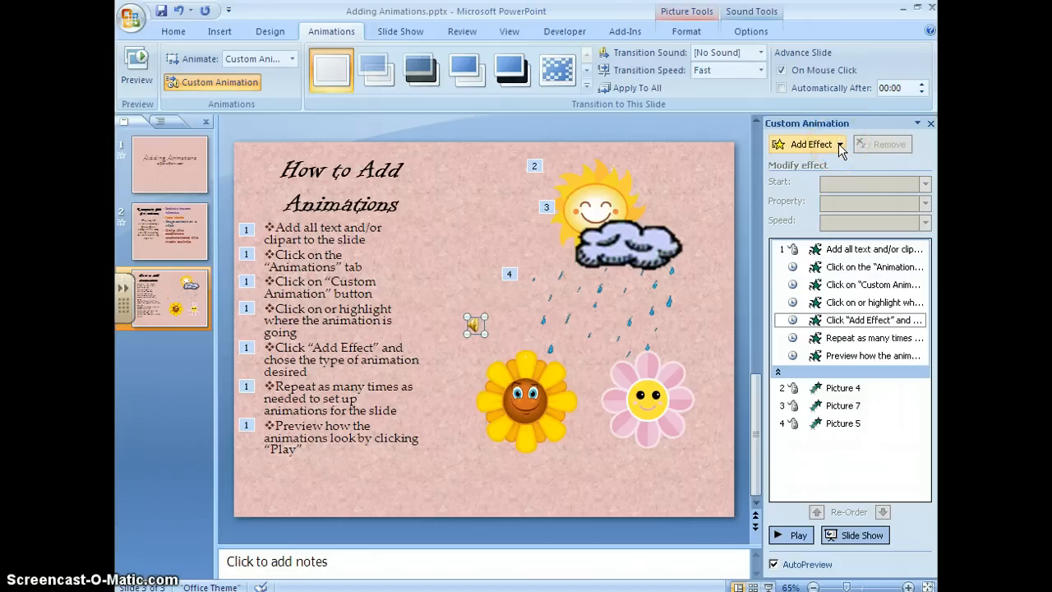
mouse_move(762, 236)
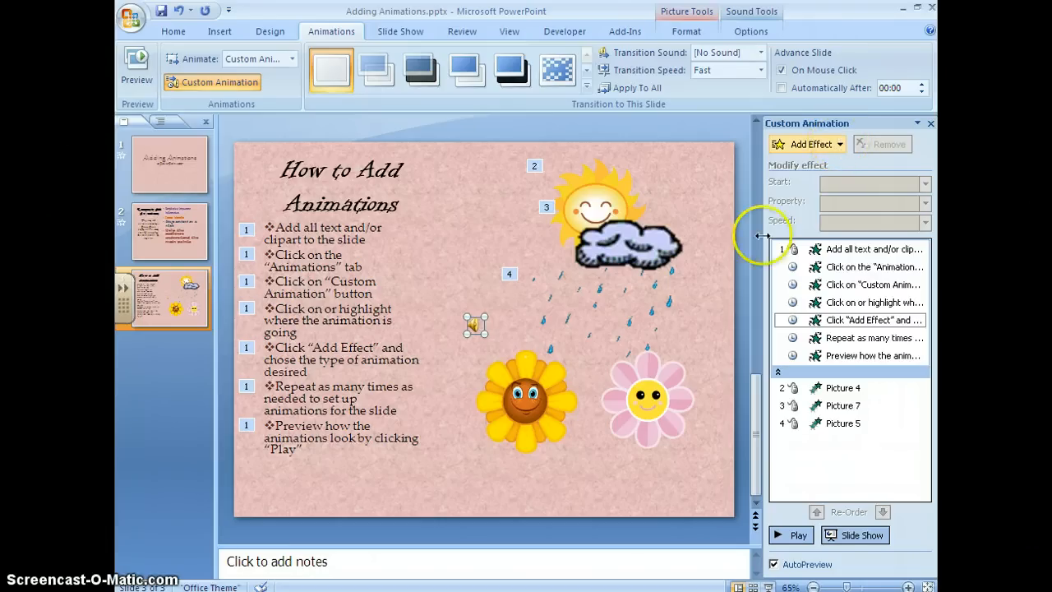
- Set the sound clip's Play Sound option to Automatically in Sound Tools Options
right_click(476, 323)
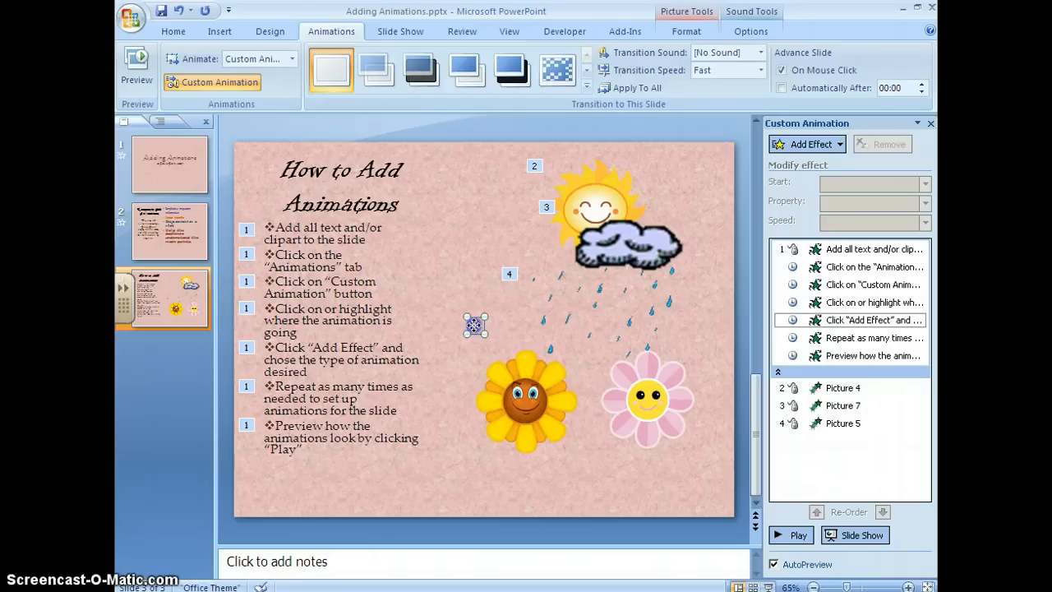
right_click(476, 325)
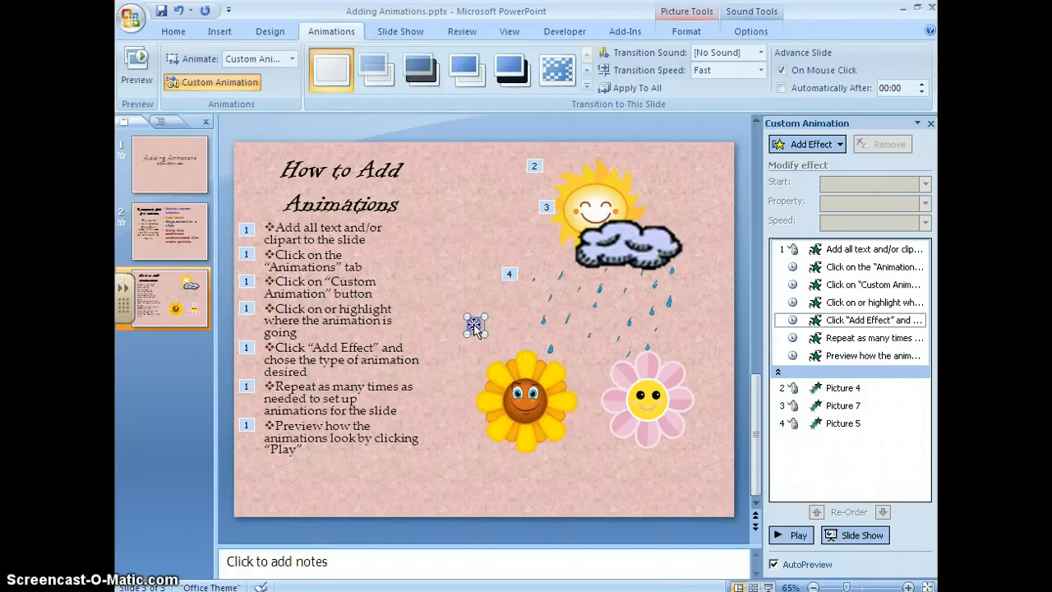
click(750, 32)
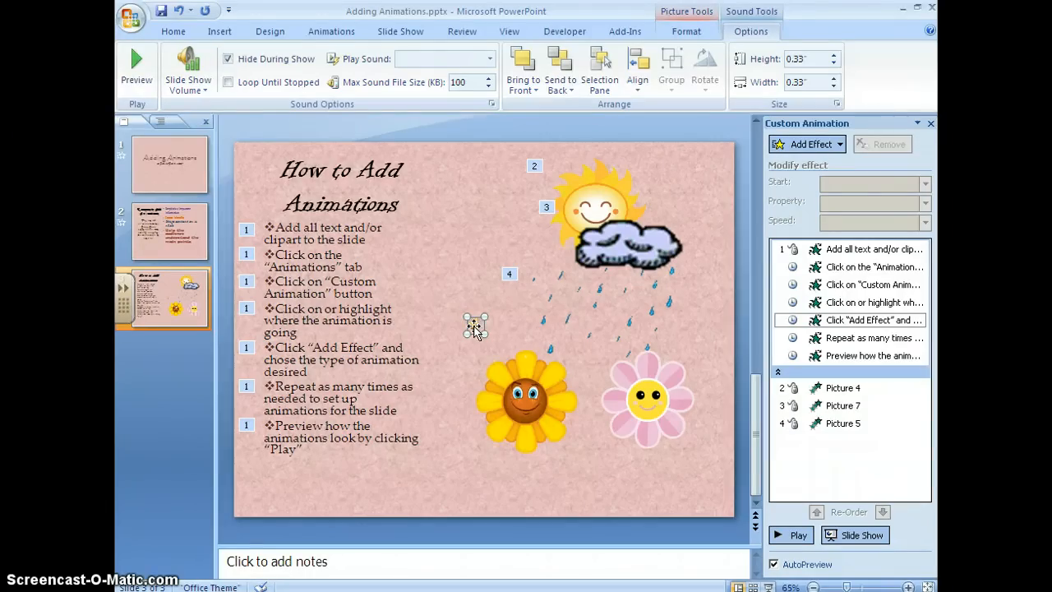
mouse_move(368, 86)
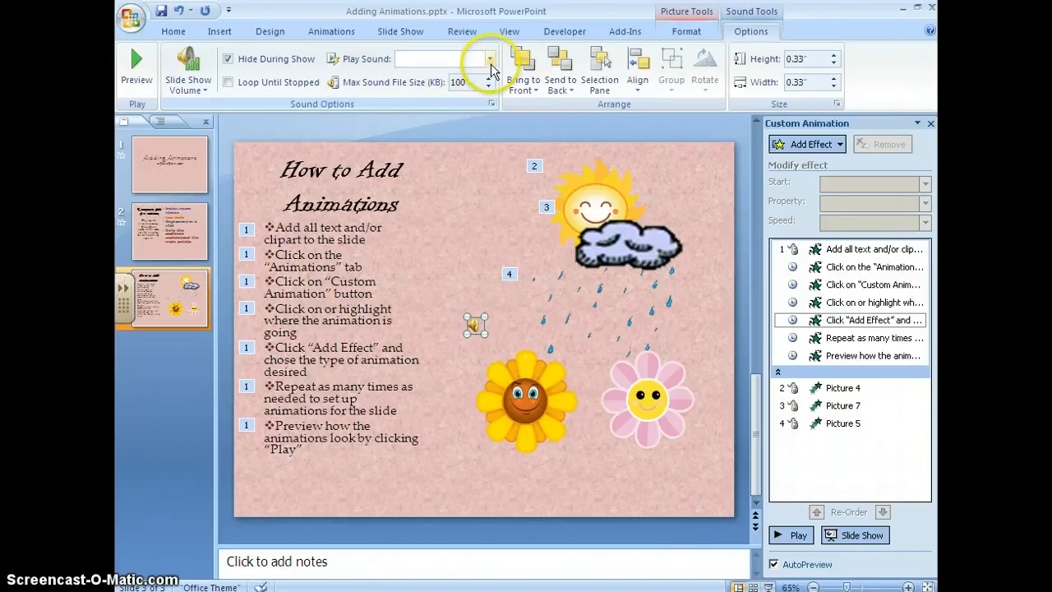
click(490, 58)
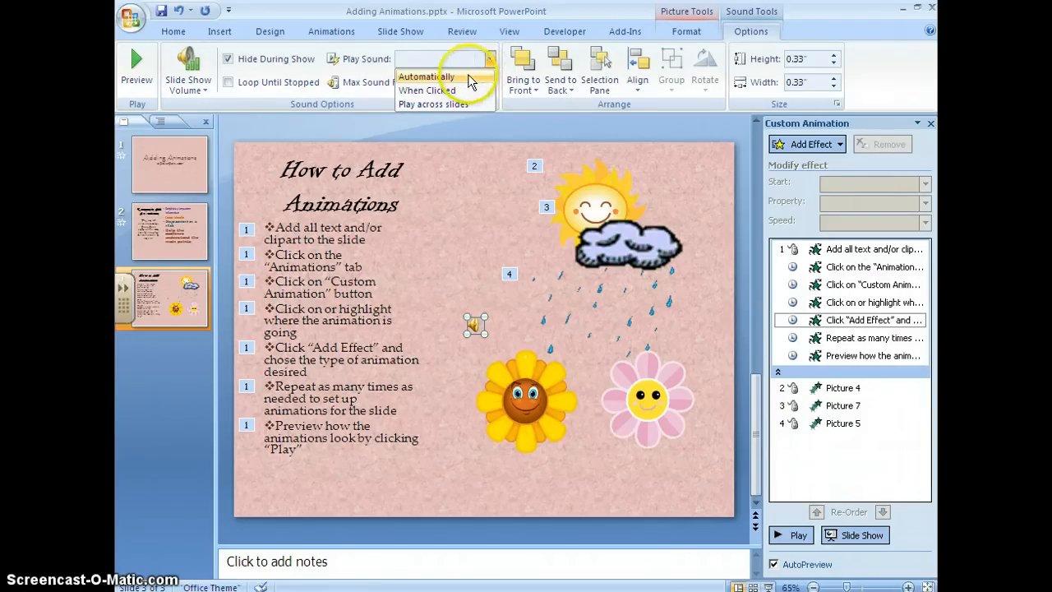
click(426, 76)
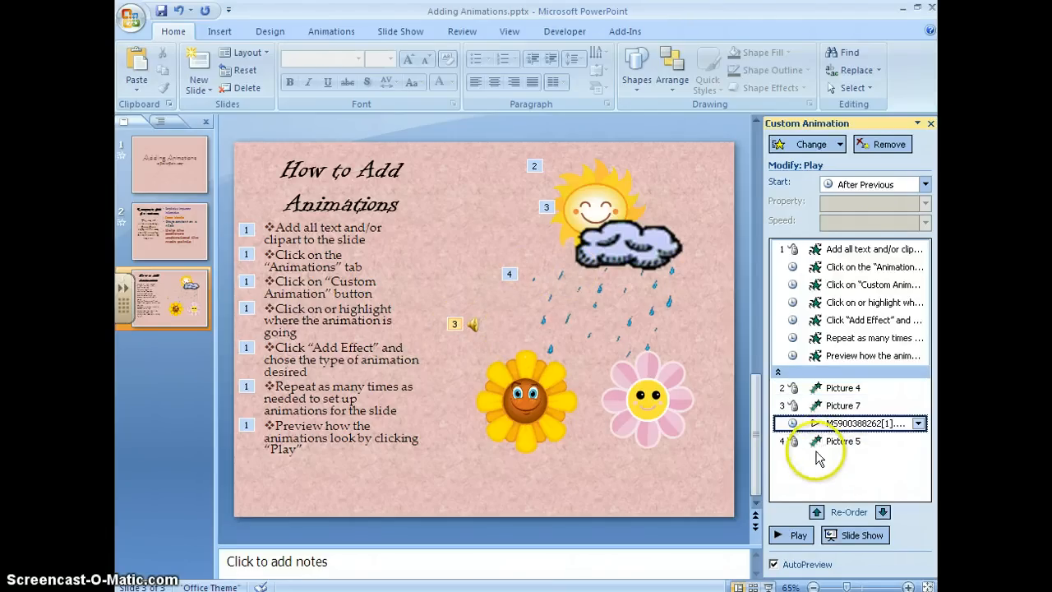
- Add entrance animations to both flowers, Grow & Turn for the pink one, then preview
click(526, 399)
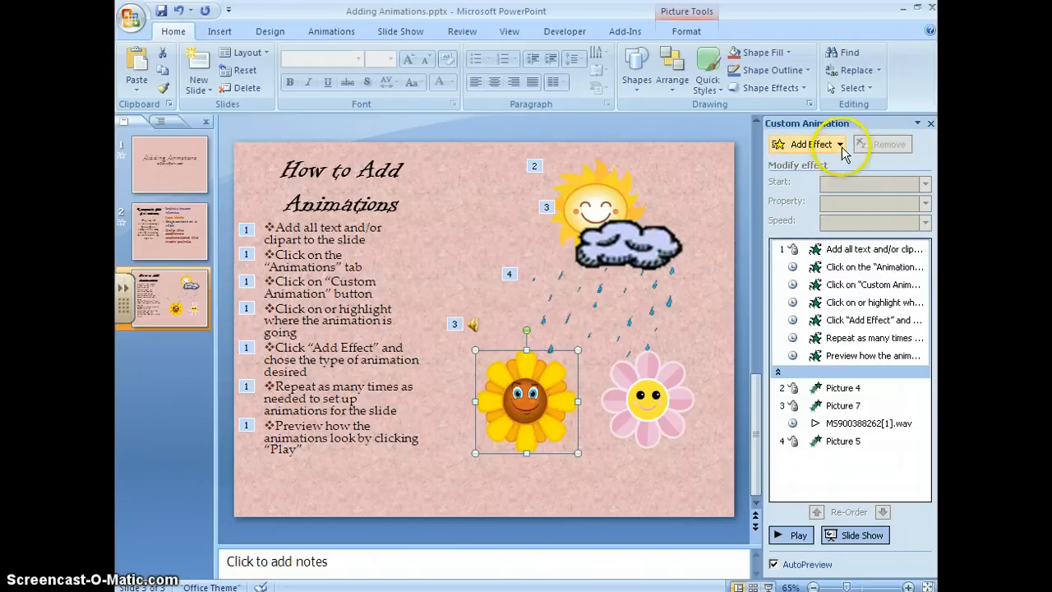
click(814, 144)
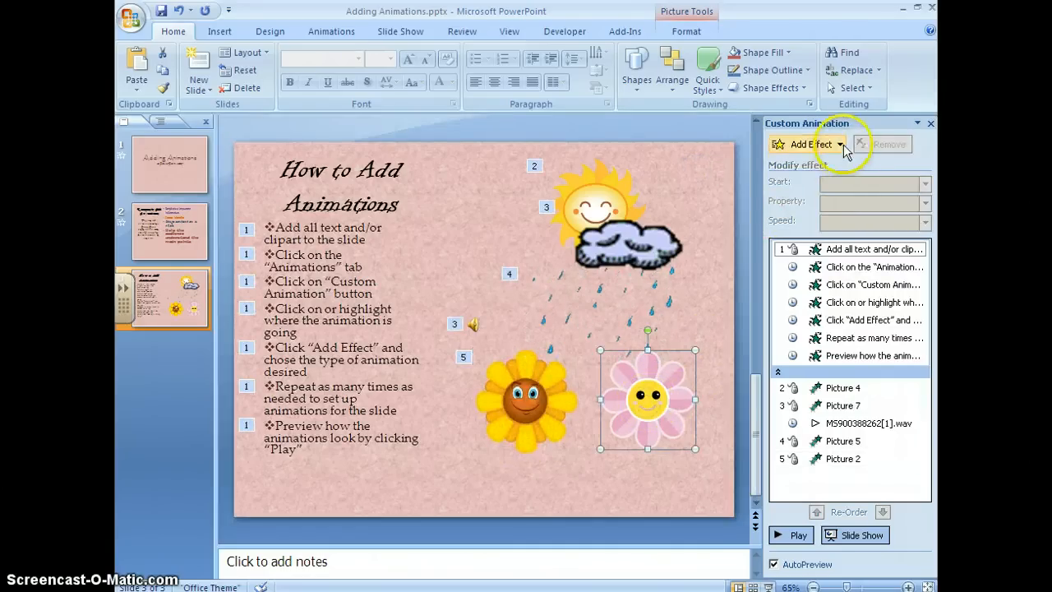
click(809, 144)
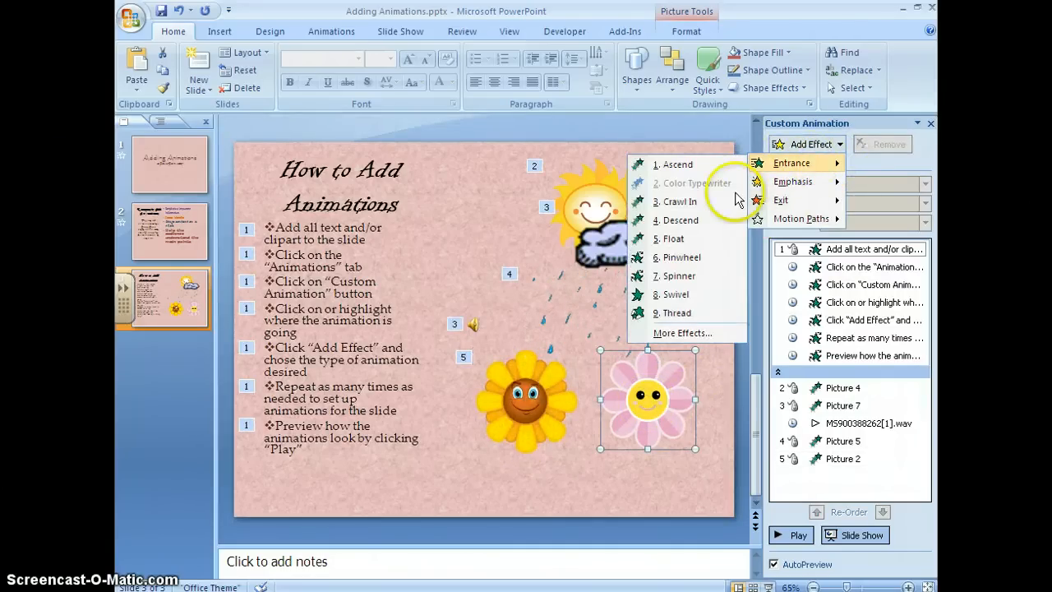
mouse_move(683, 333)
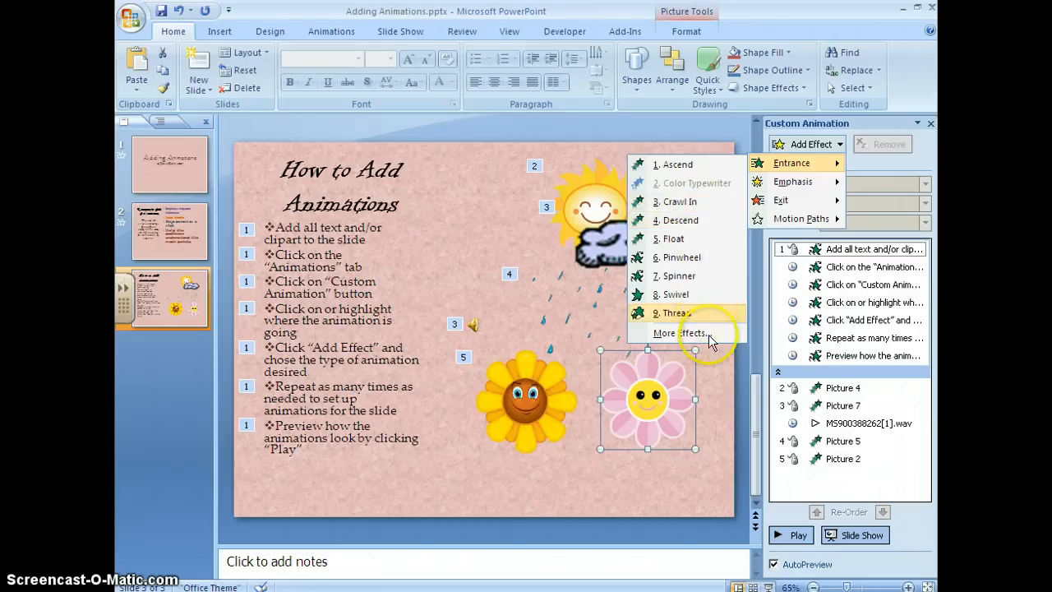
click(679, 333)
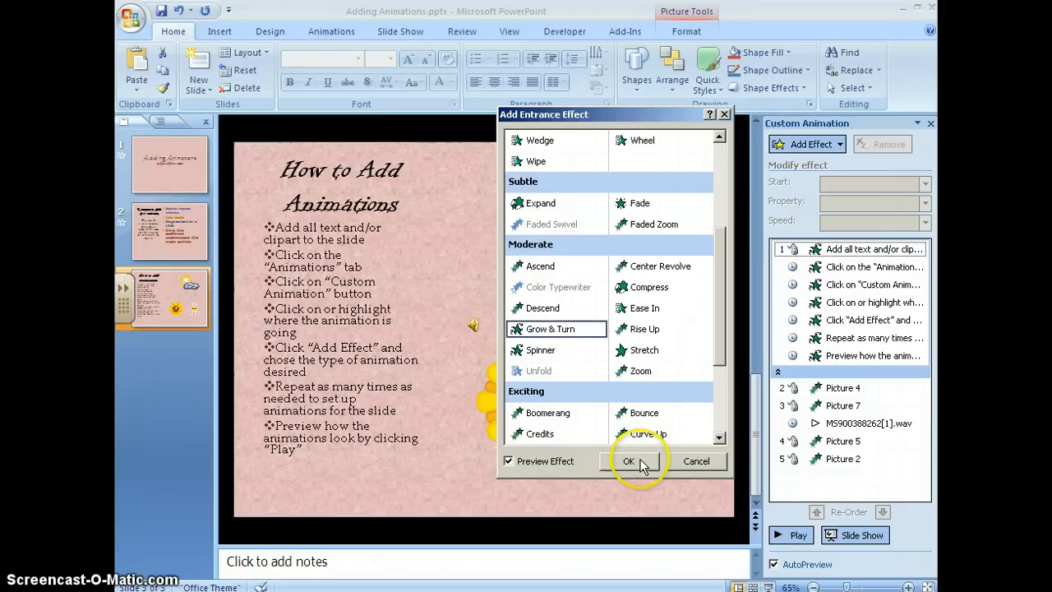
click(628, 461)
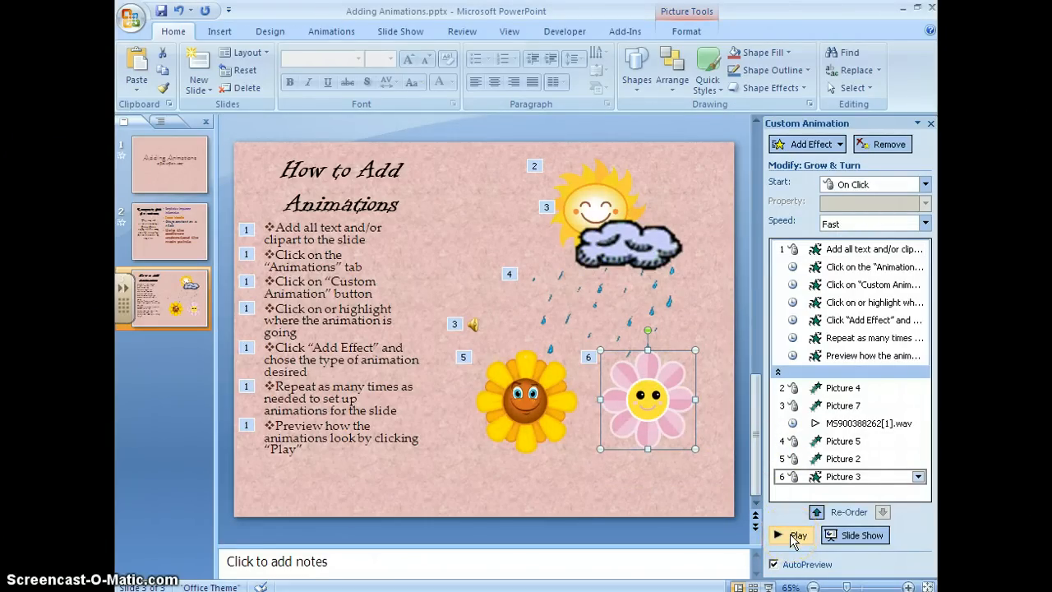
click(799, 536)
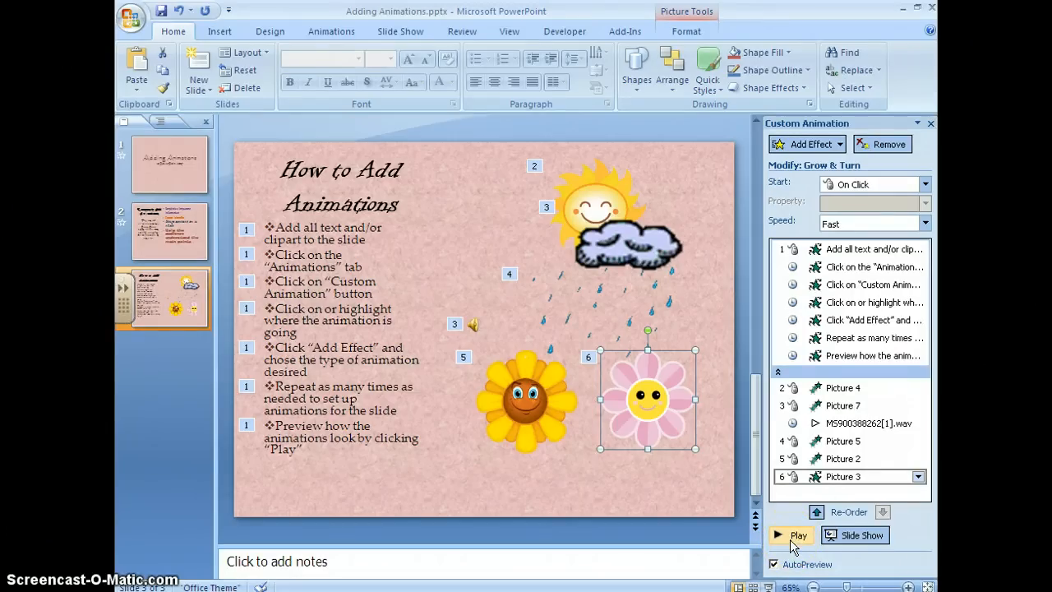
click(791, 535)
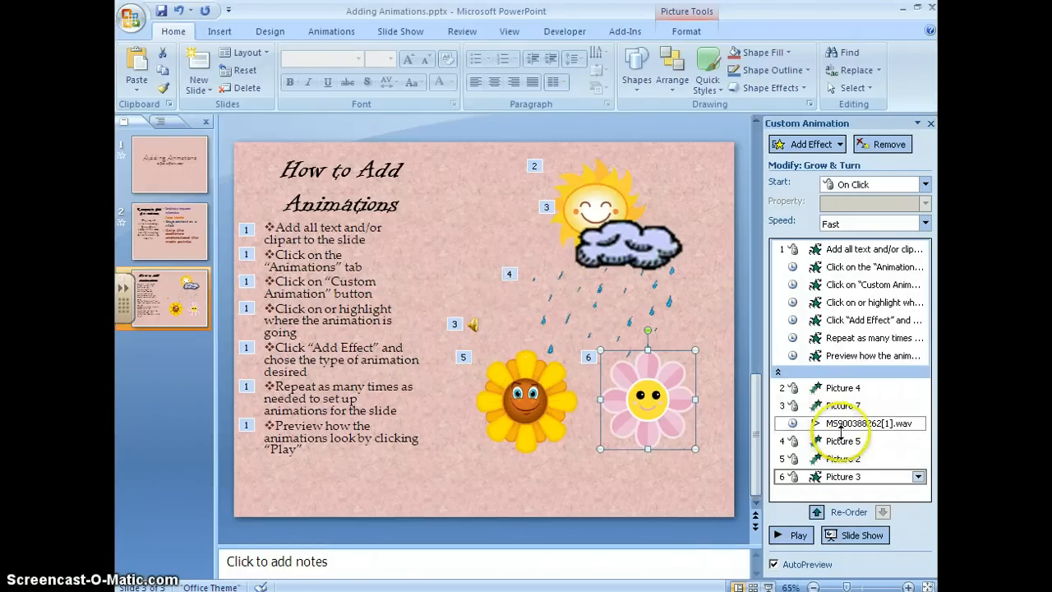
- Set the rain's Descend effect to Start With Previous and preview the animations
click(842, 440)
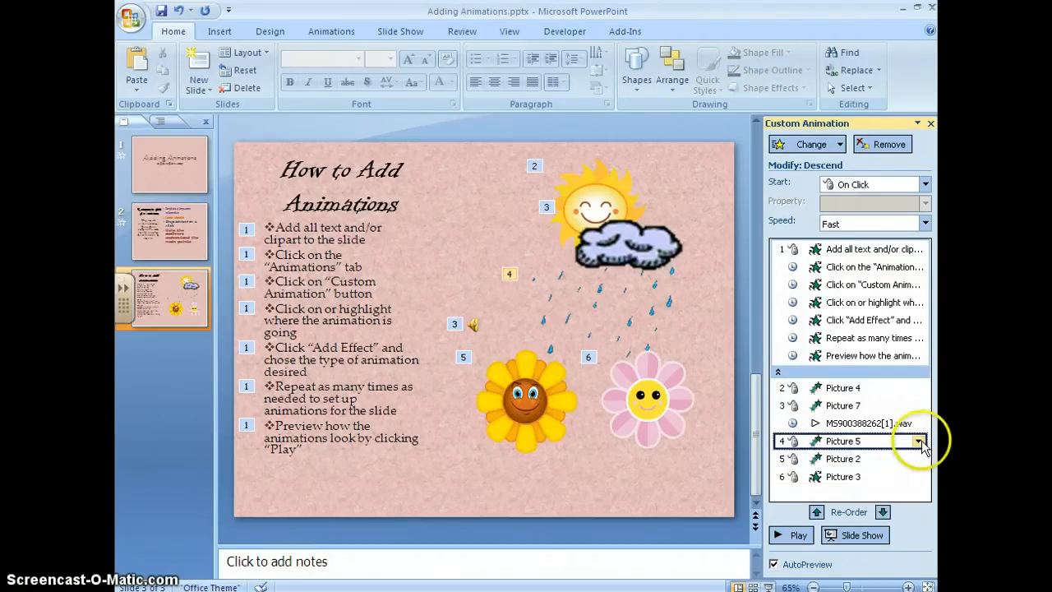
click(920, 441)
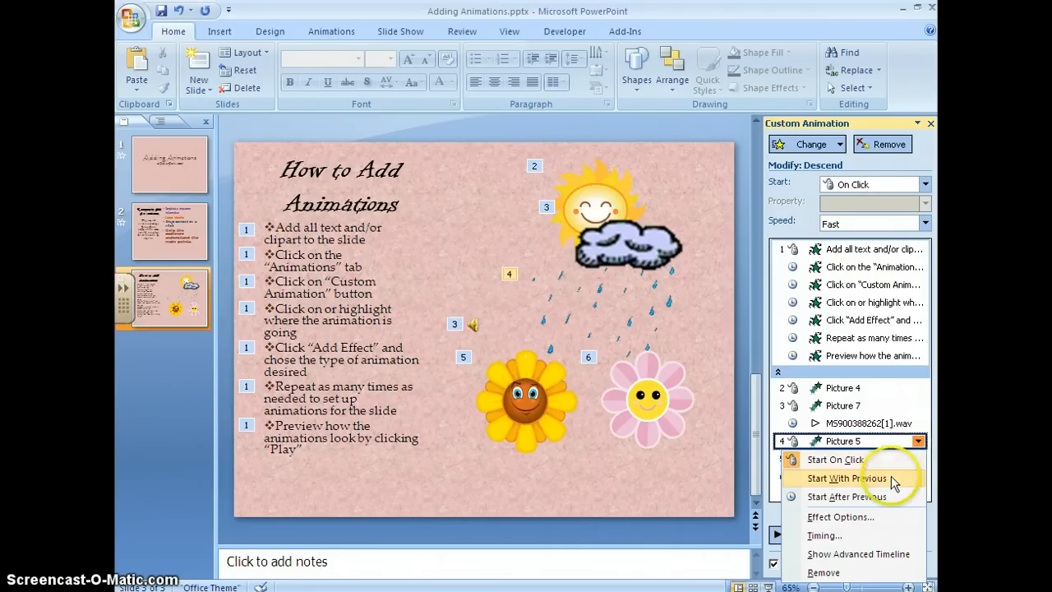
mouse_move(892, 491)
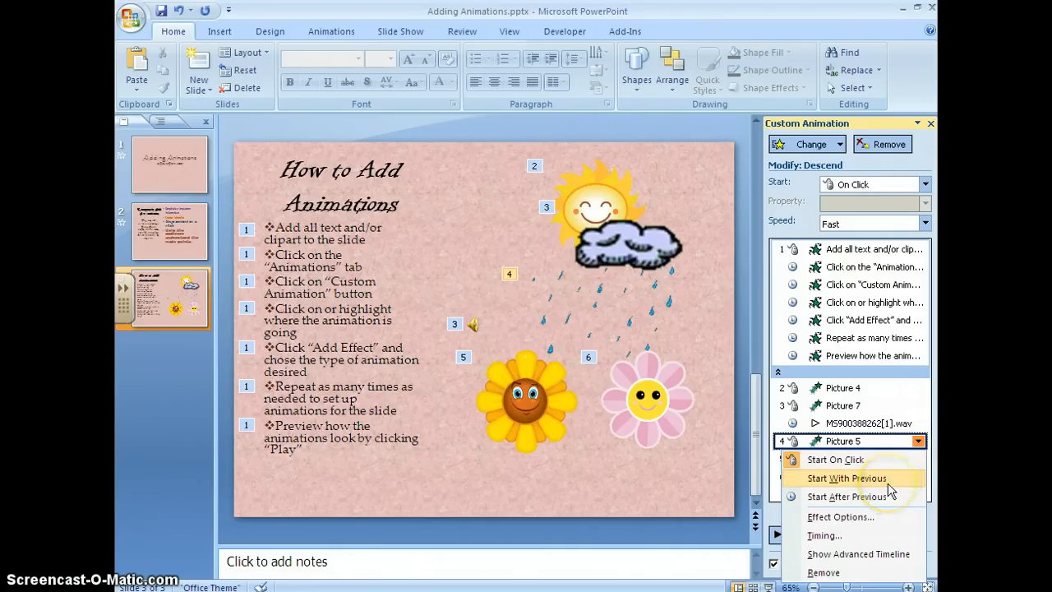
click(847, 478)
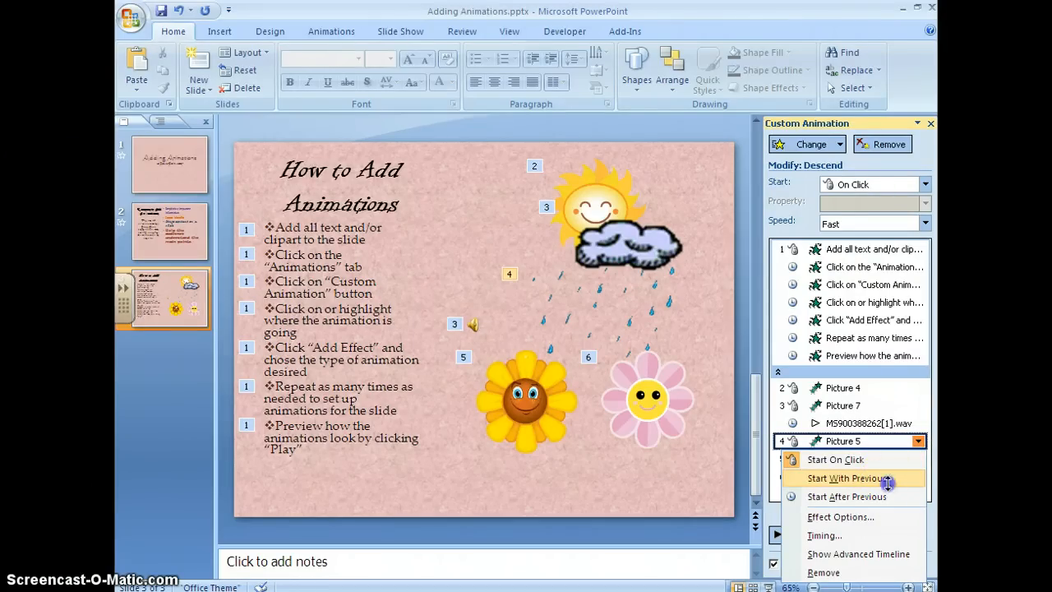
click(848, 479)
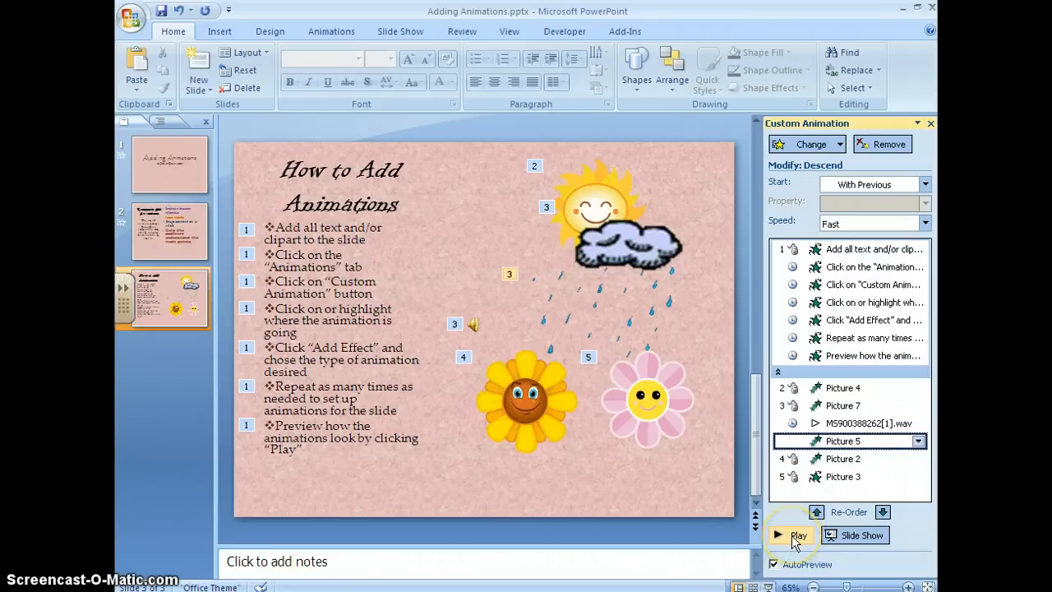
click(798, 535)
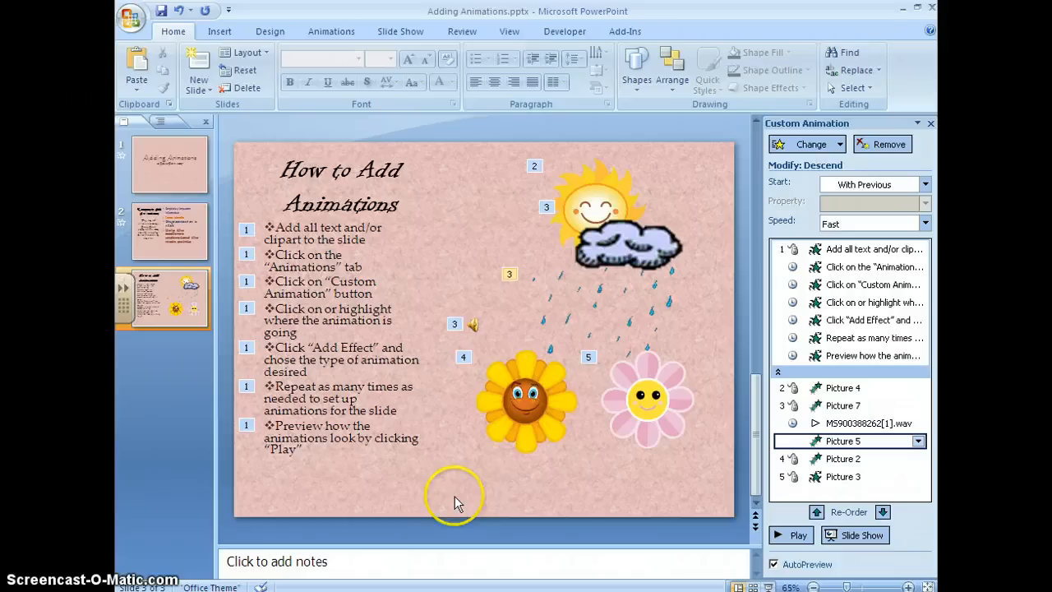
mouse_move(483, 499)
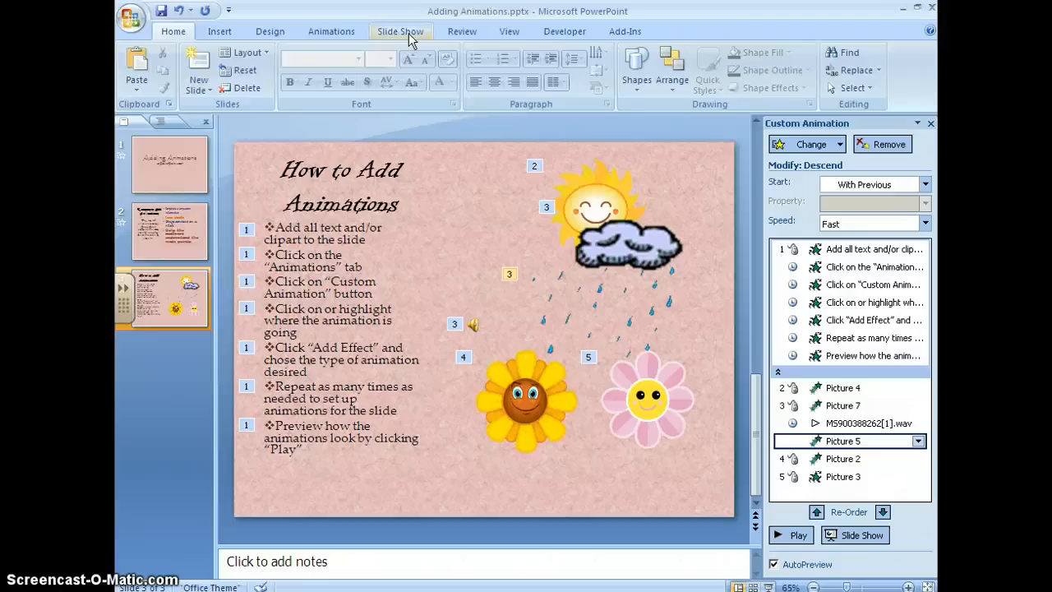
- Switch to the Slide Show ribbon to reach the slide show start options
click(401, 31)
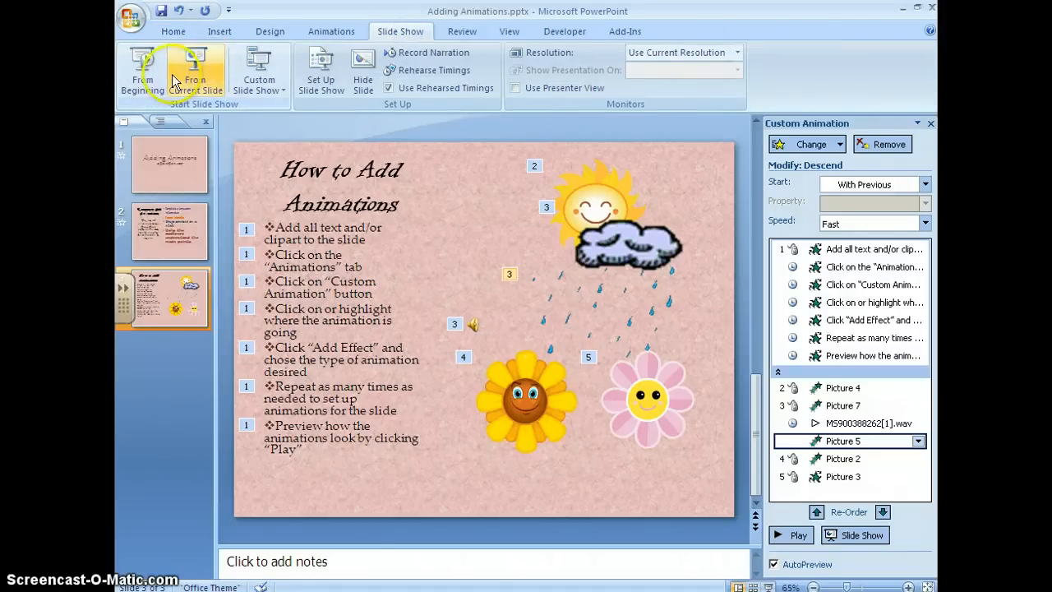
mouse_move(144, 70)
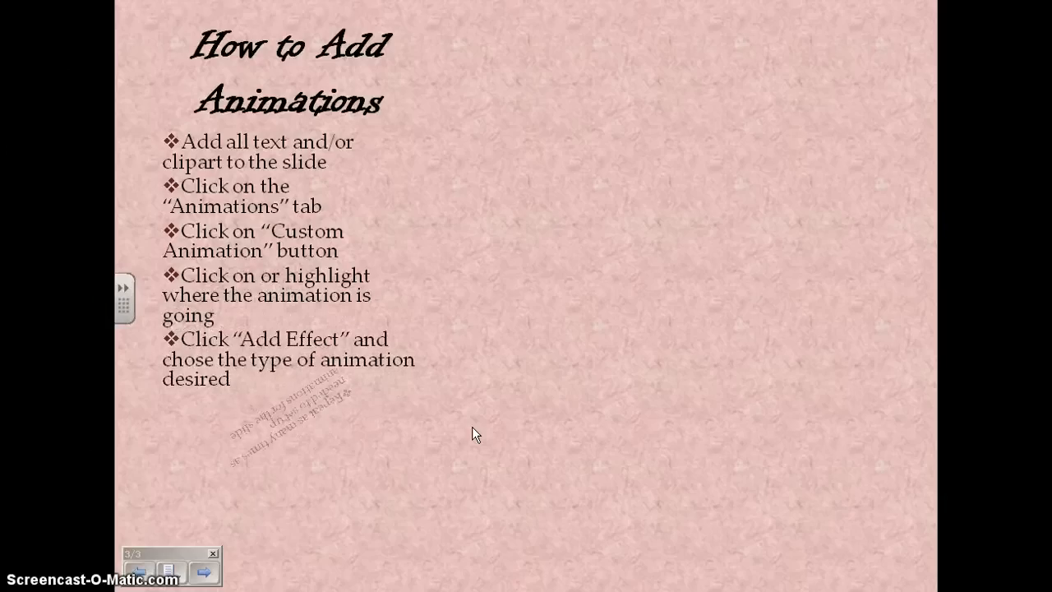
- Advance through slide 3's animations in the full-screen slide show
click(472, 429)
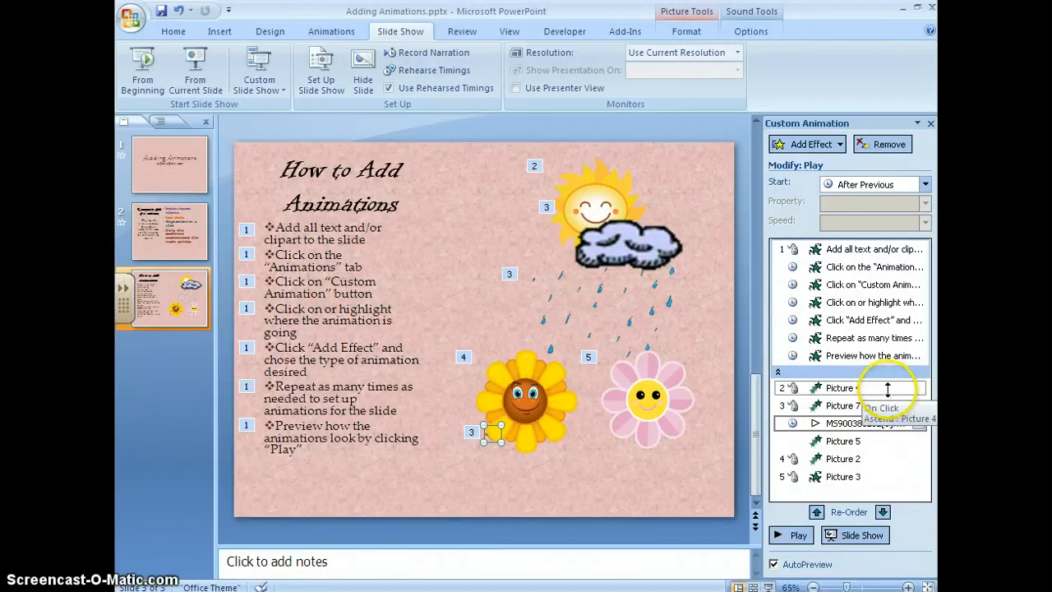
- Set Picture 7, Picture 2 and Picture 3 to Start After Previous, keep the sun On Click
click(919, 387)
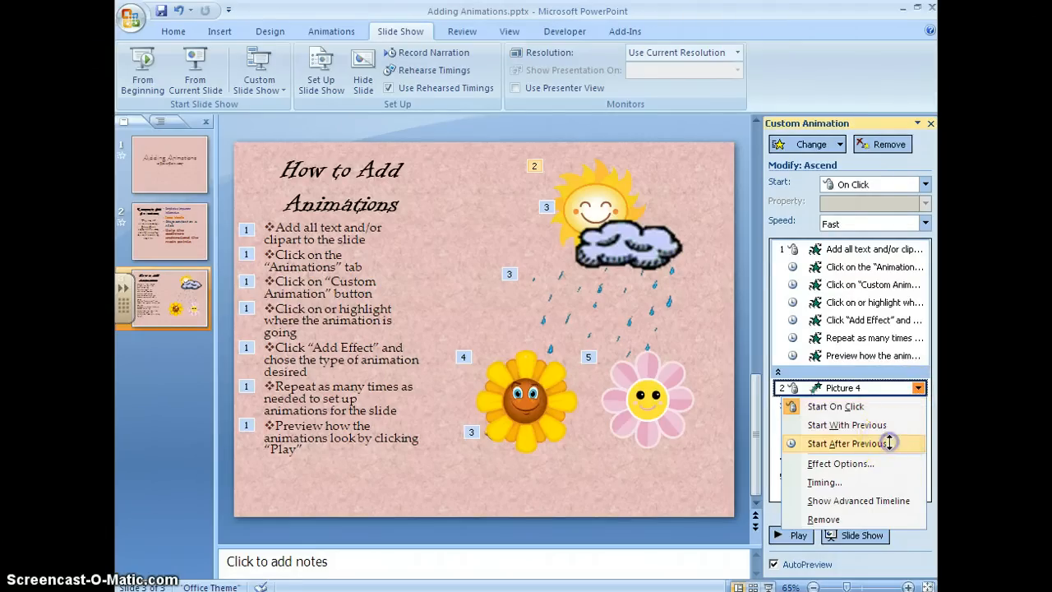
click(848, 443)
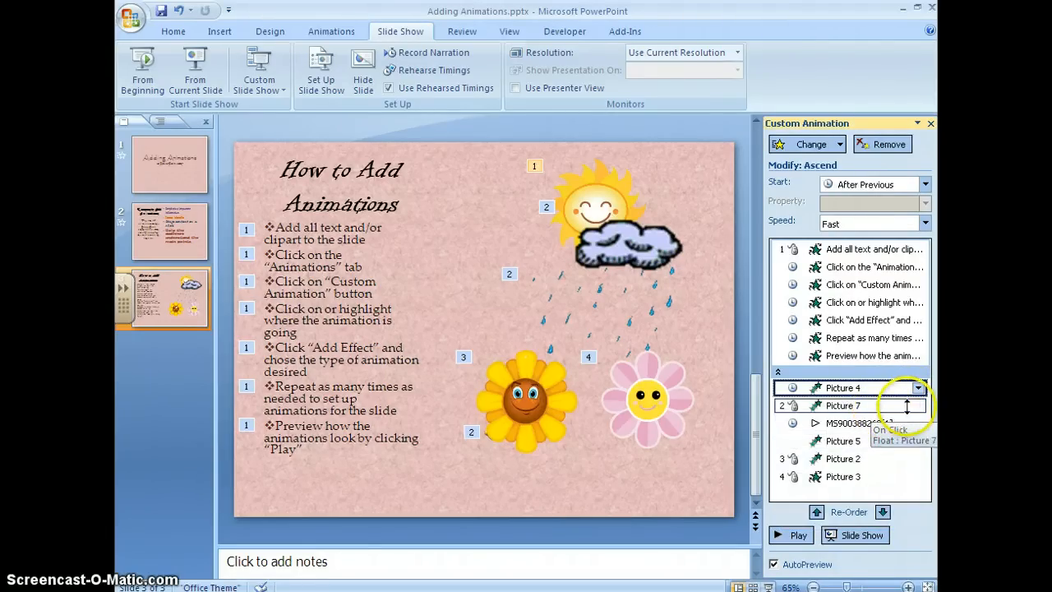
click(920, 405)
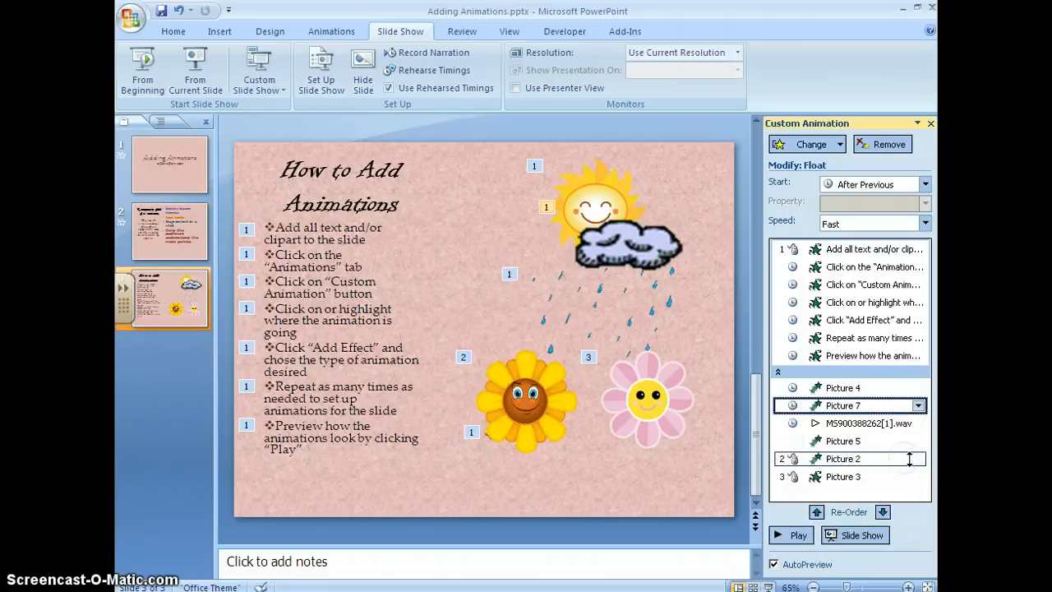
mouse_move(908, 458)
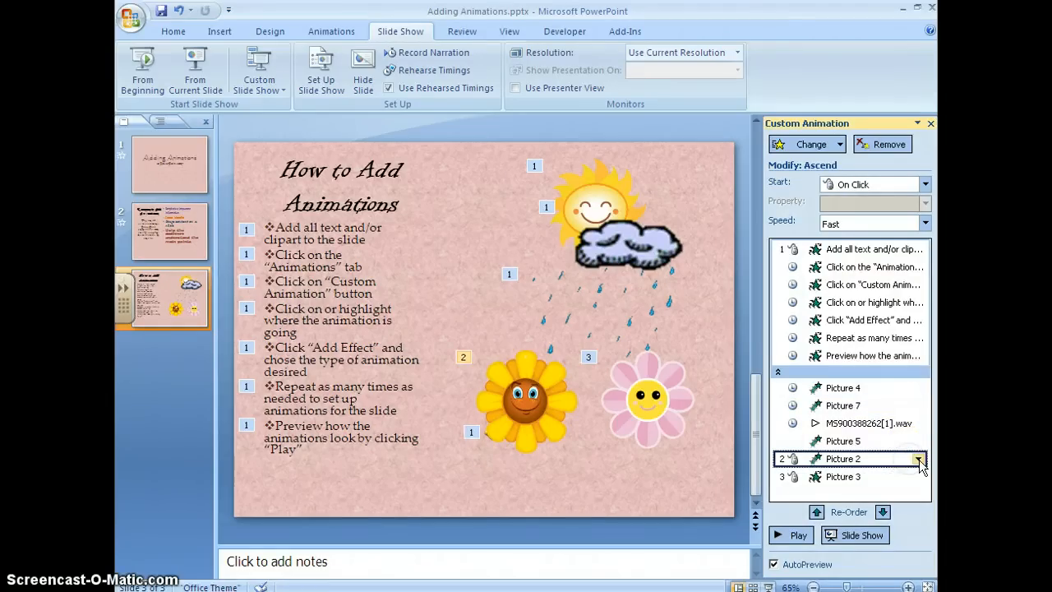
click(919, 459)
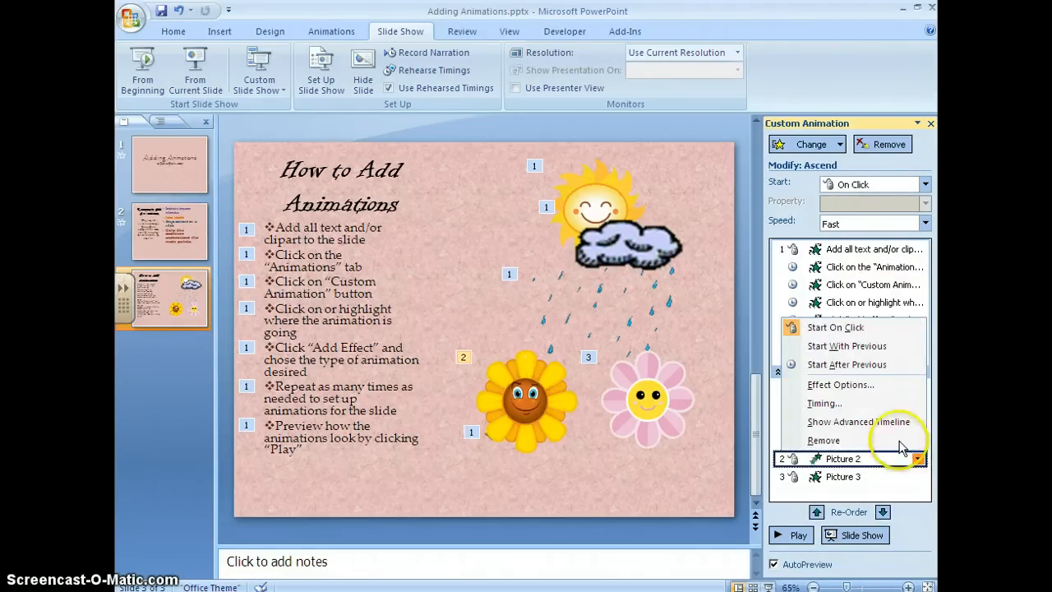
click(847, 365)
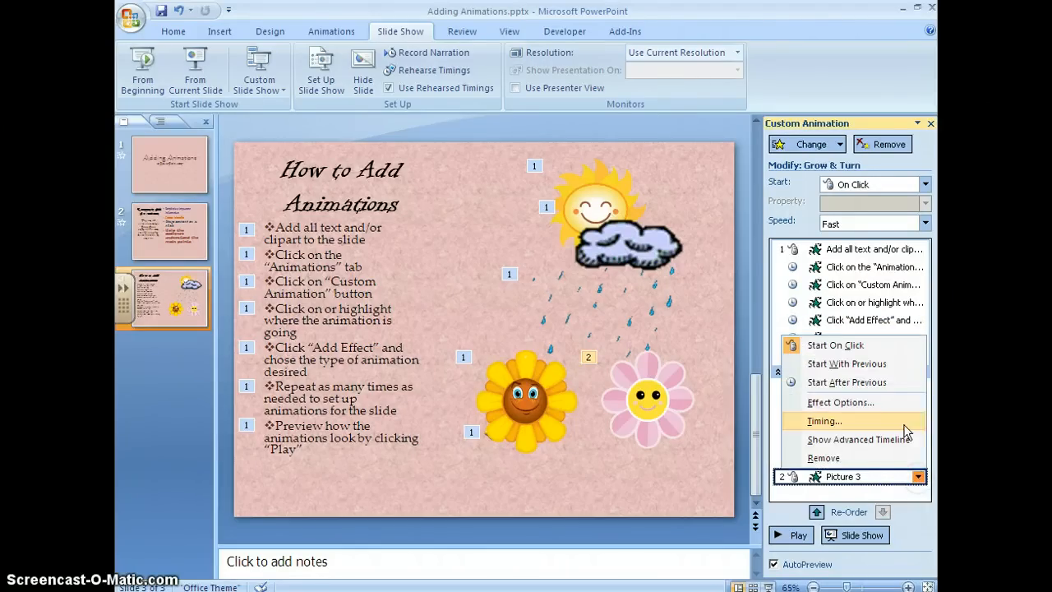
click(847, 382)
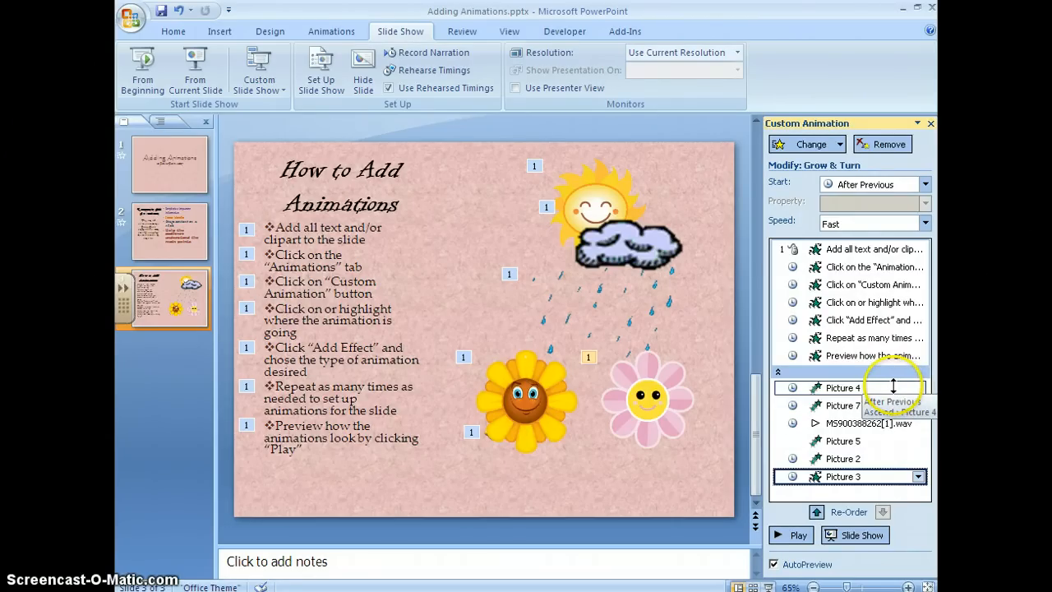
click(919, 388)
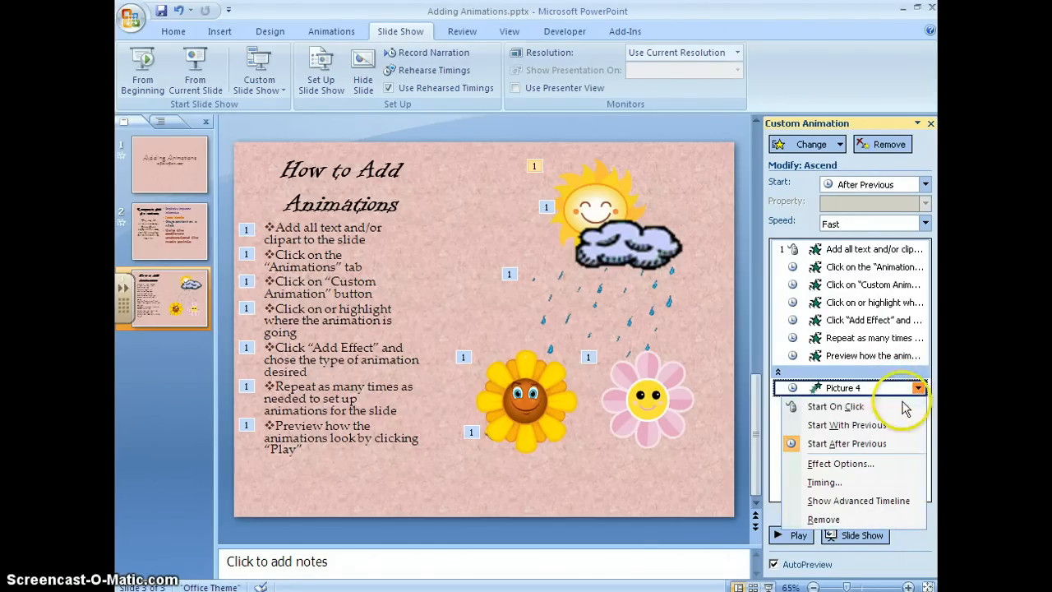
click(836, 407)
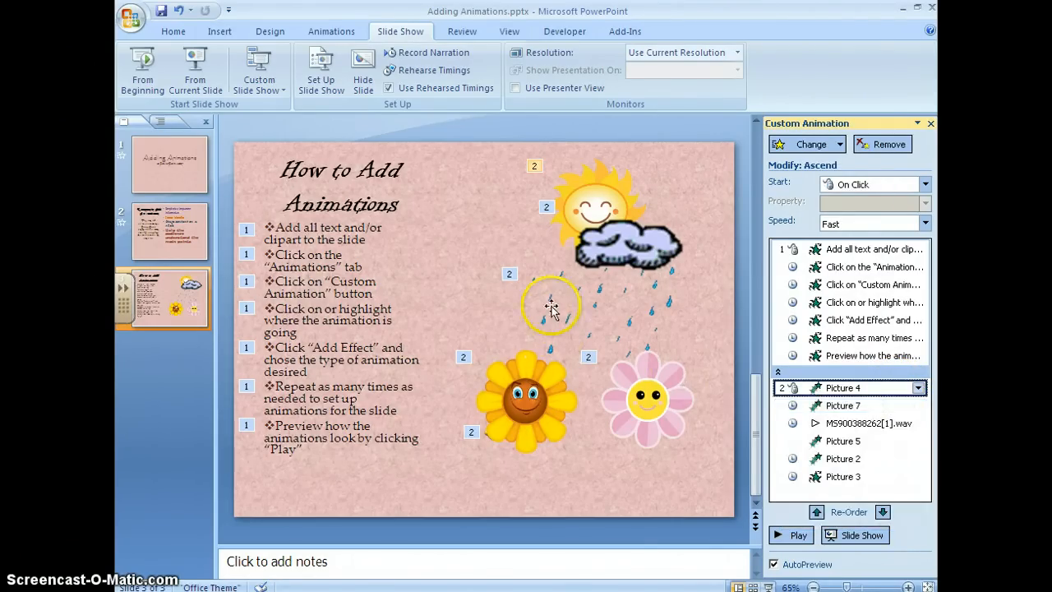
click(791, 535)
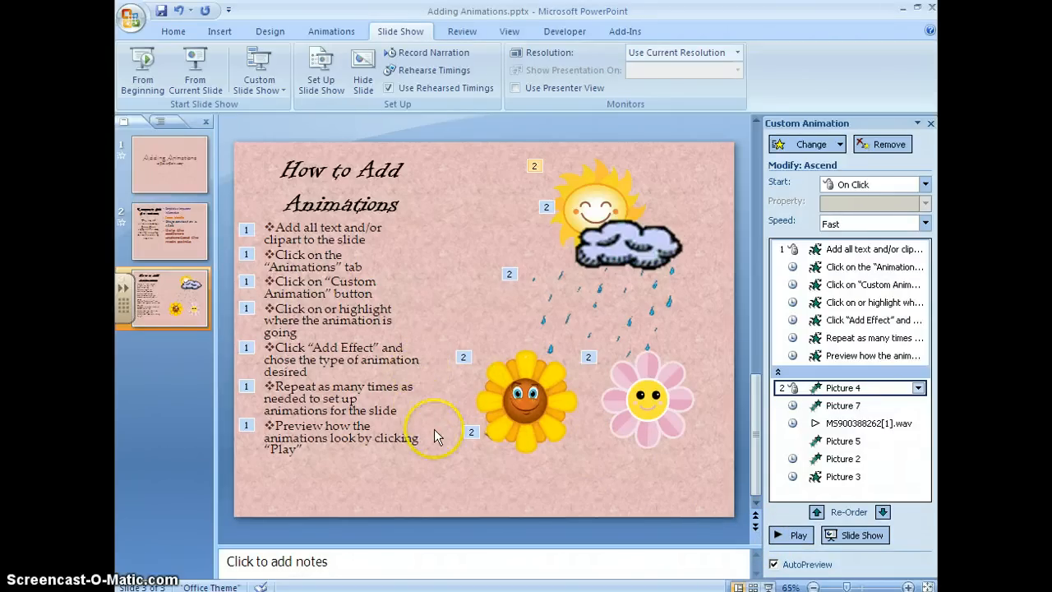
mouse_move(460, 479)
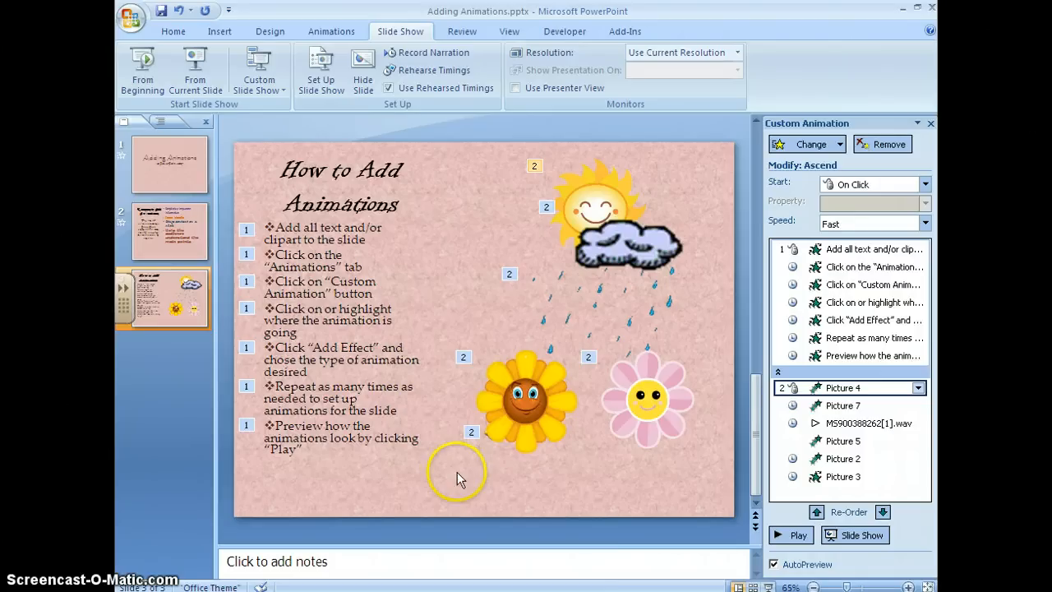